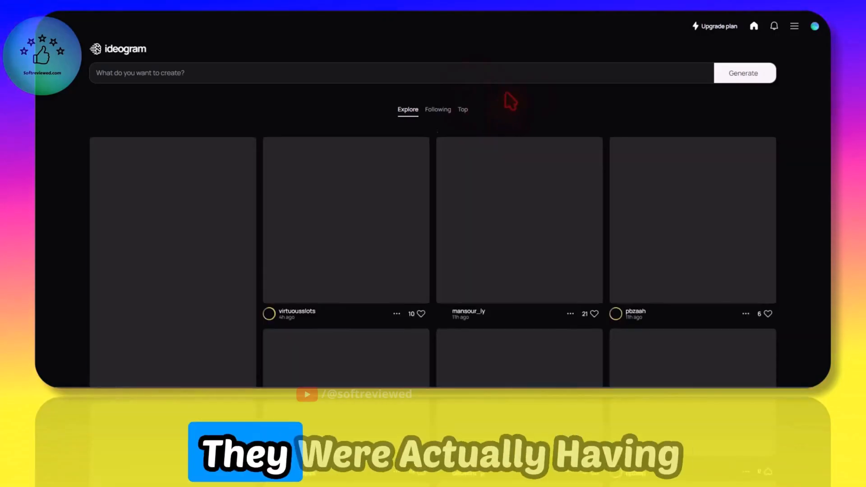
- Browse the profile page of past creations and return to the Explore feed
click(814, 26)
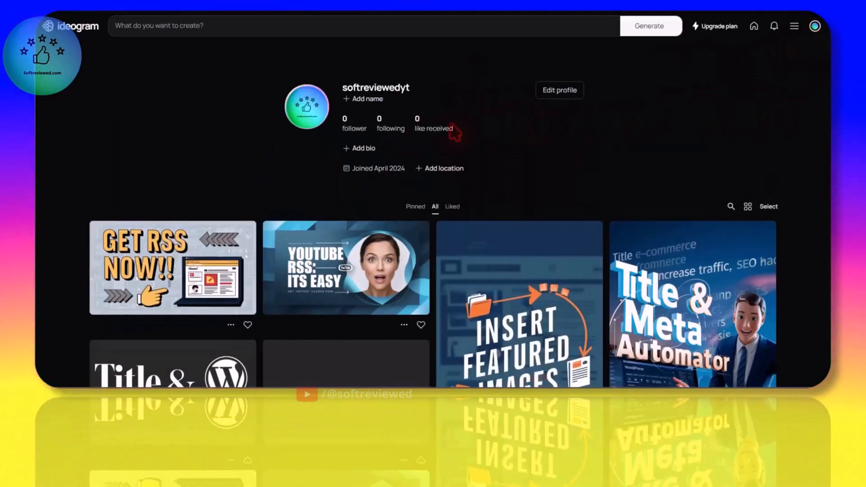
click(795, 25)
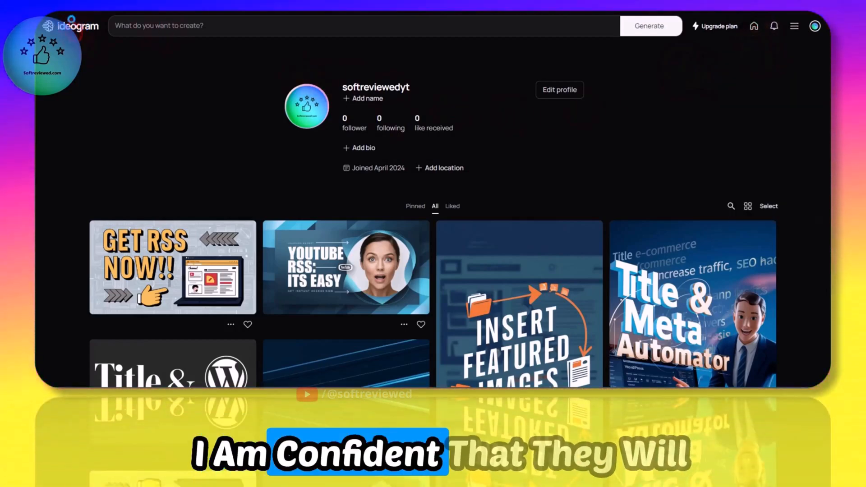
click(753, 26)
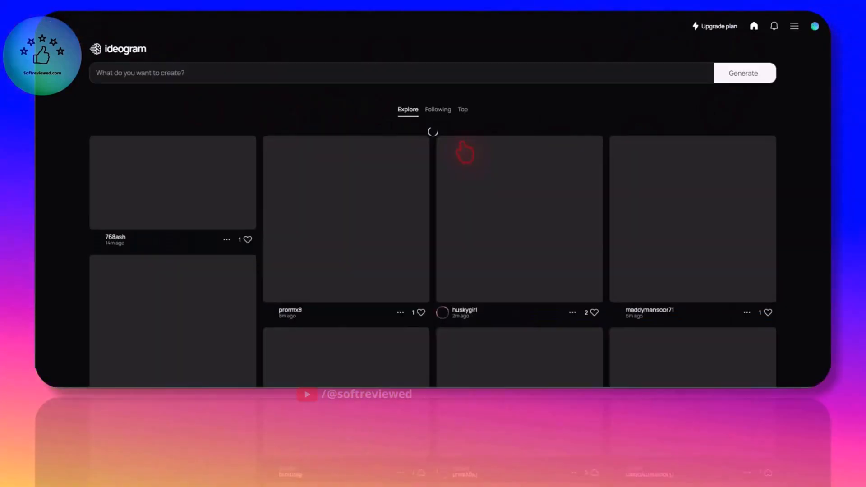
click(815, 26)
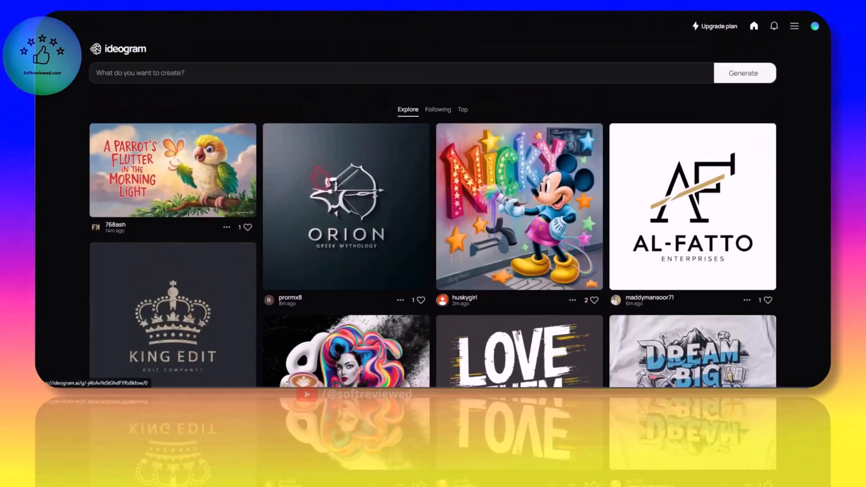
scroll(up, 3)
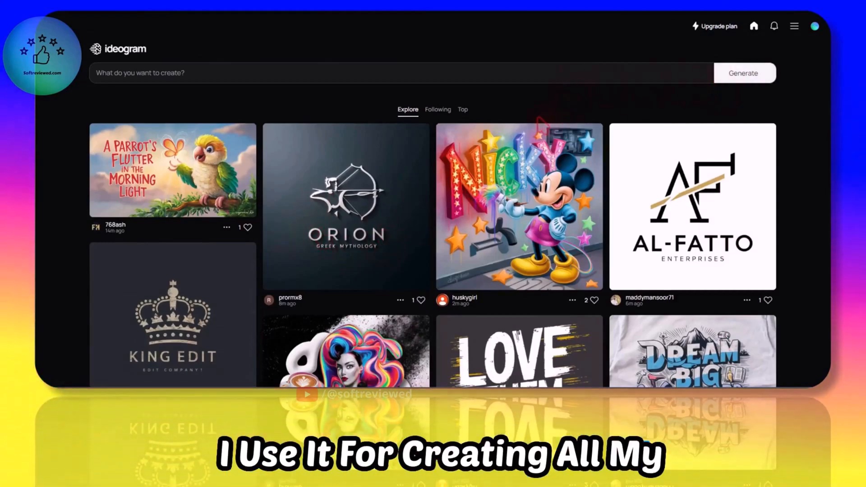
mouse_move(558, 111)
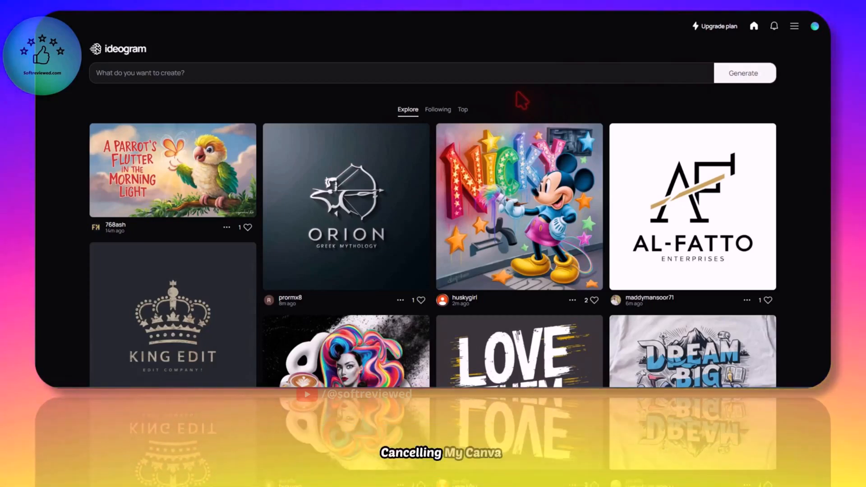
mouse_move(463, 31)
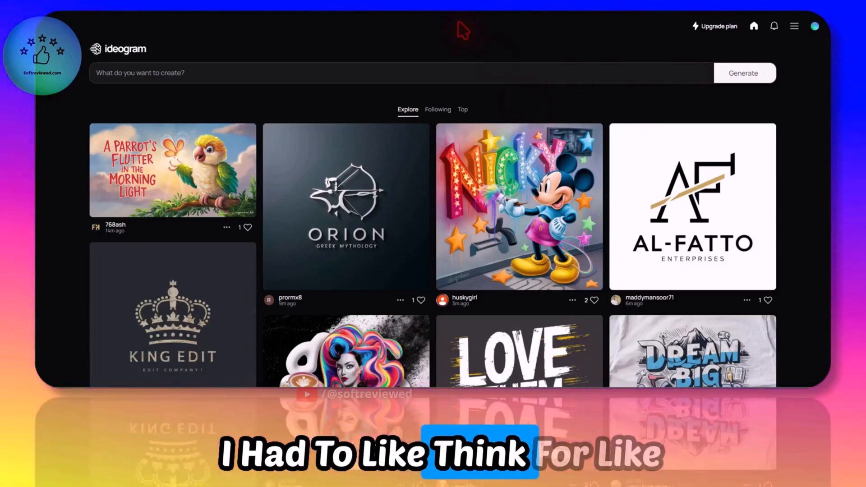
mouse_move(445, 64)
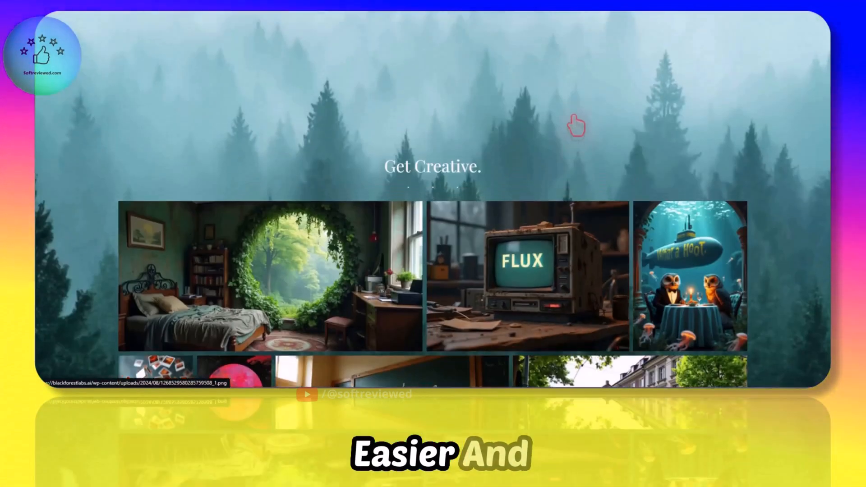
- Scroll the Black Forest Labs site and jump to the Announcements section
scroll(down, 3)
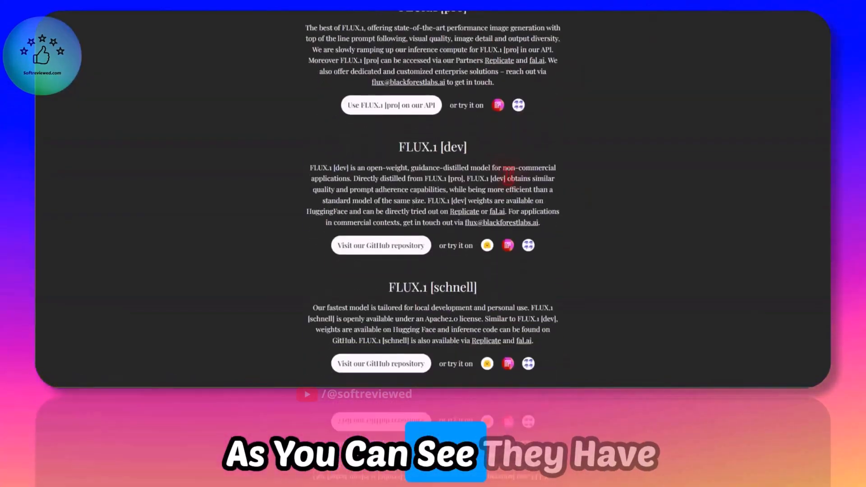
scroll(up, 3)
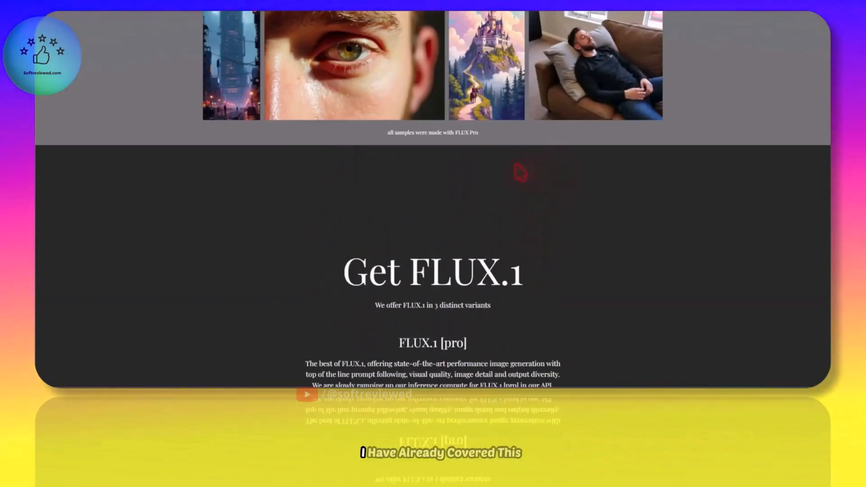
scroll(up, 3)
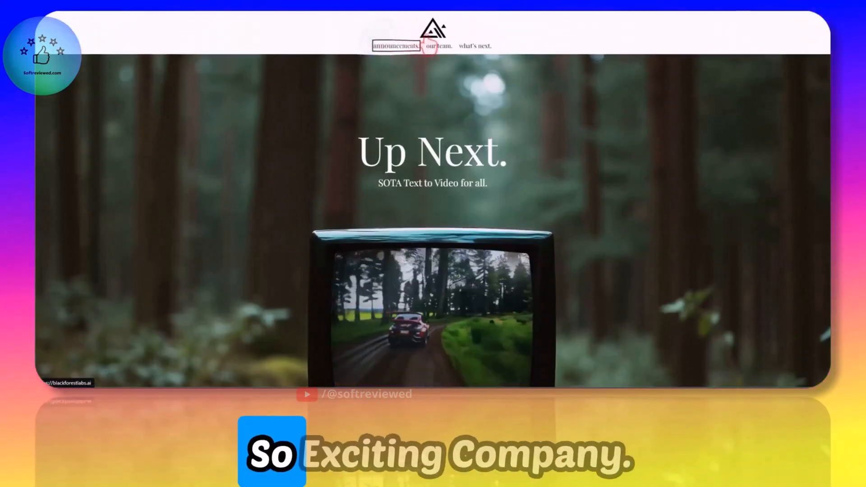
click(397, 46)
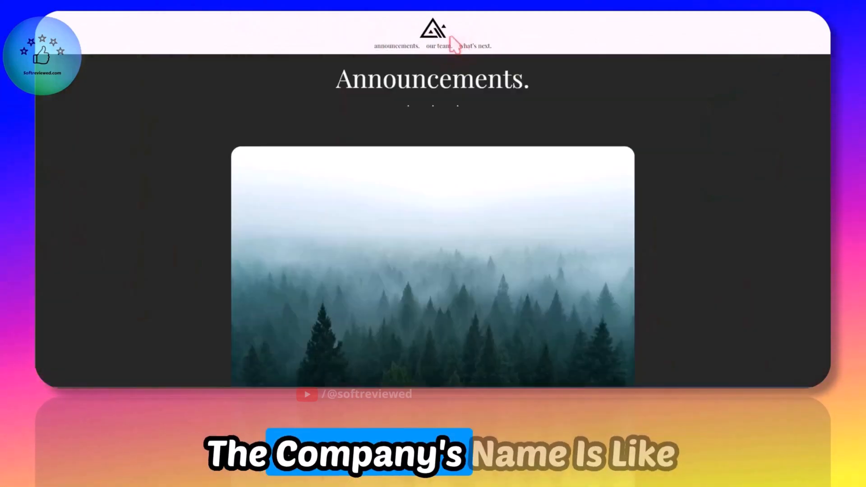
mouse_move(452, 161)
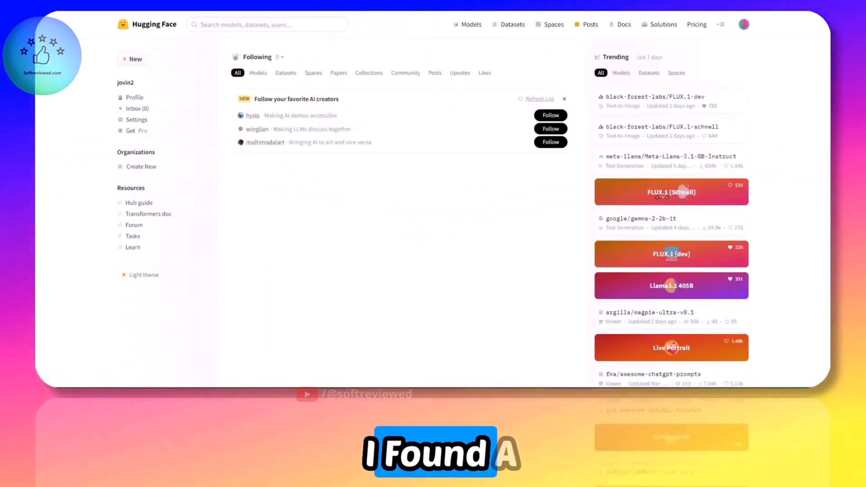
- Open the black-forest-labs/FLUX.1-dev model page from Trending
click(653, 97)
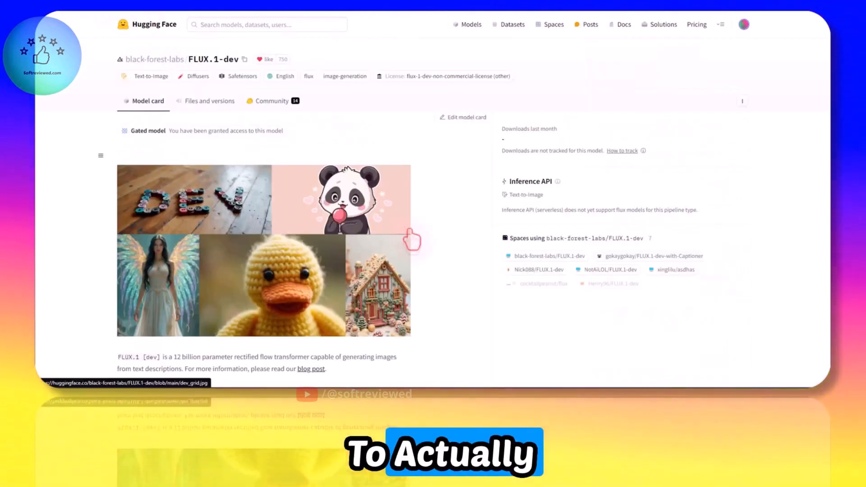
mouse_move(179, 74)
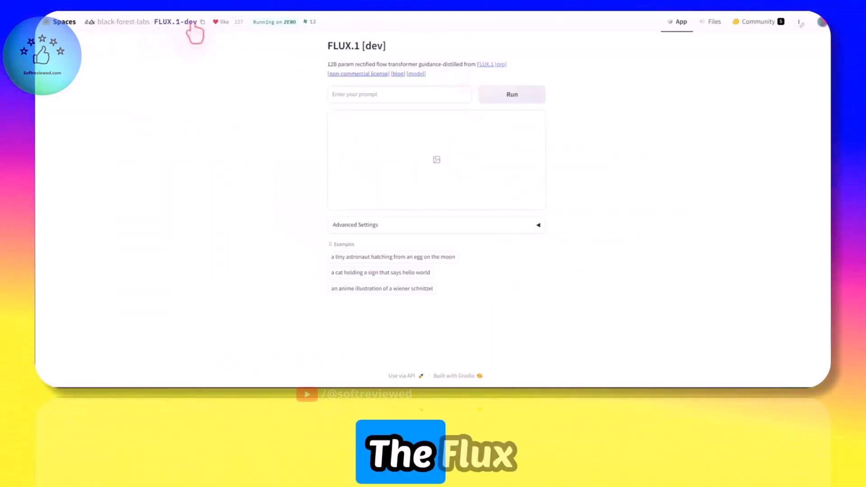
mouse_move(292, 113)
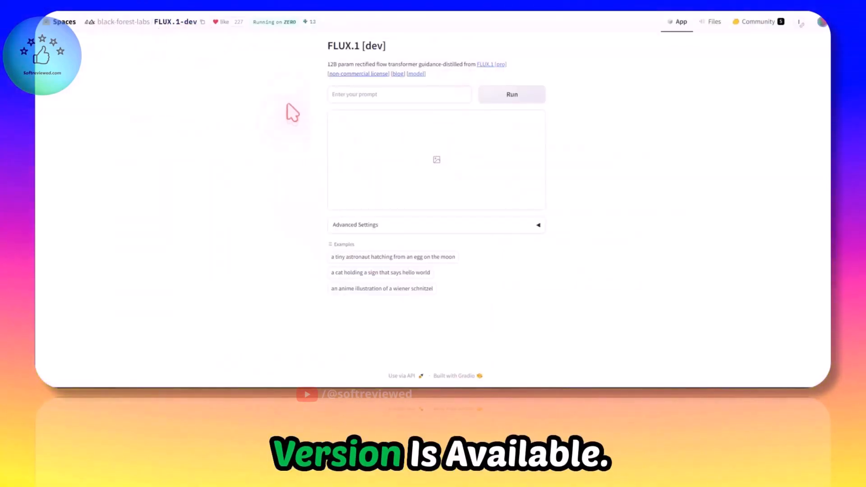
mouse_move(270, 84)
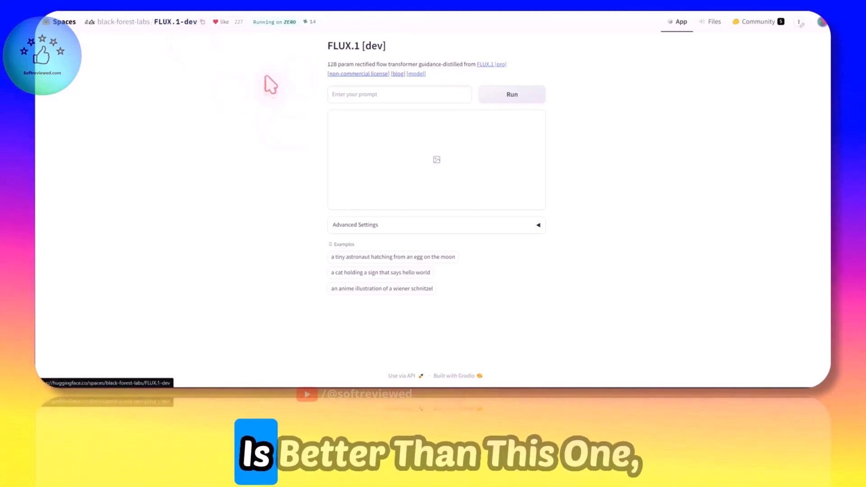
mouse_move(411, 89)
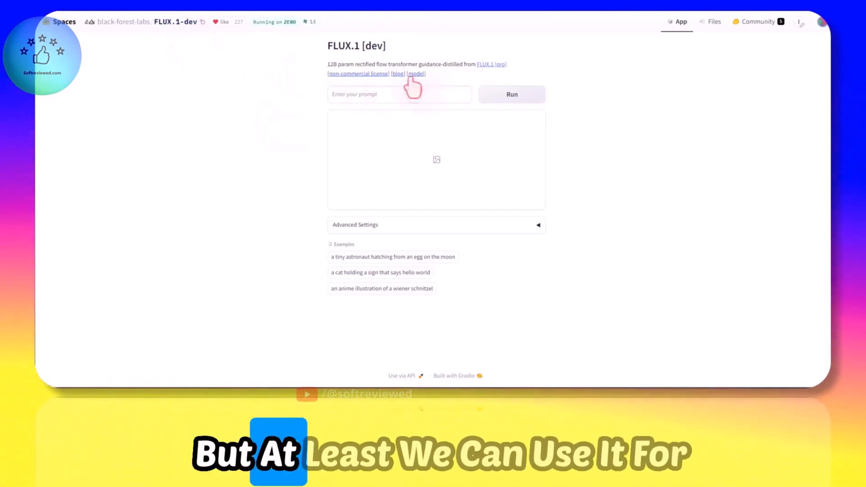
mouse_move(485, 113)
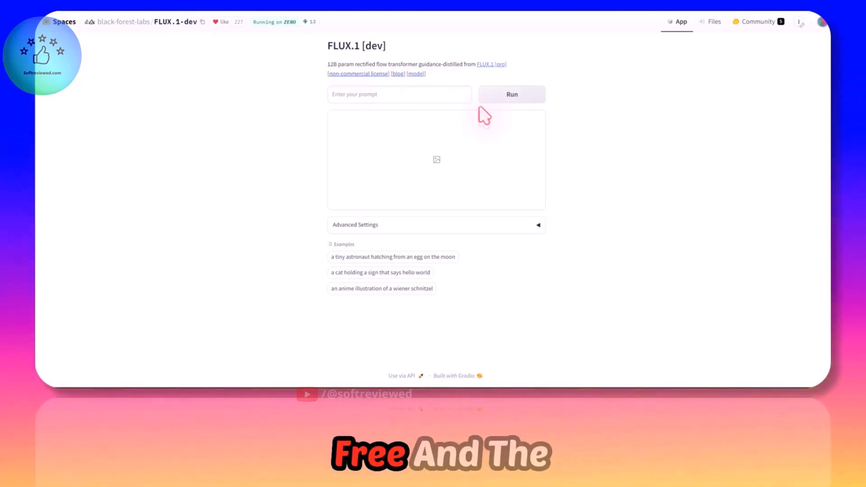
mouse_move(451, 120)
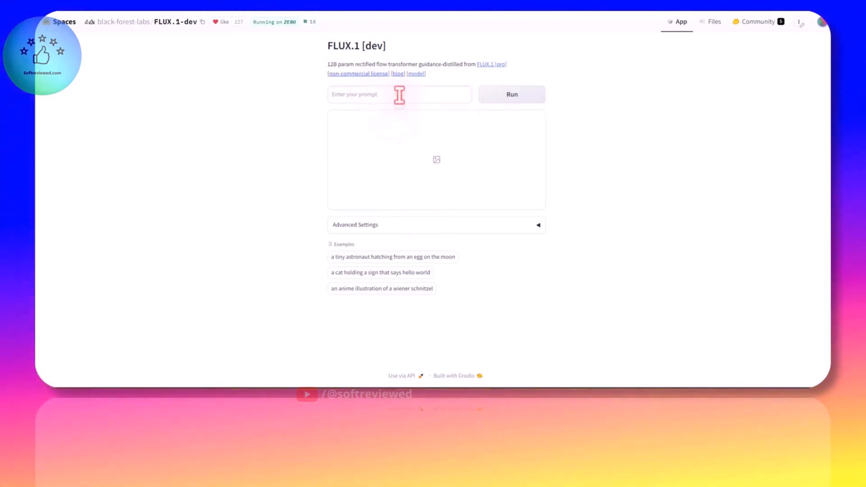
- Enter the prompt 'A cat flying an aeroplane' and run the generation
text(A cat flying an aeroplane)
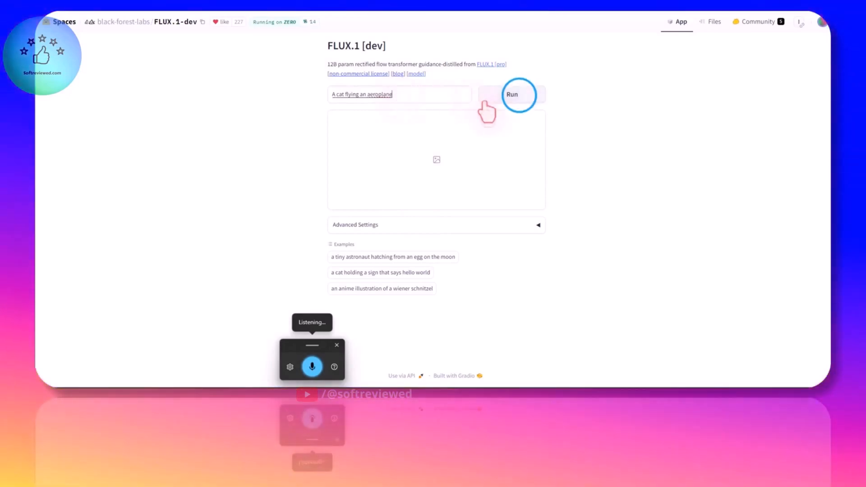
click(512, 94)
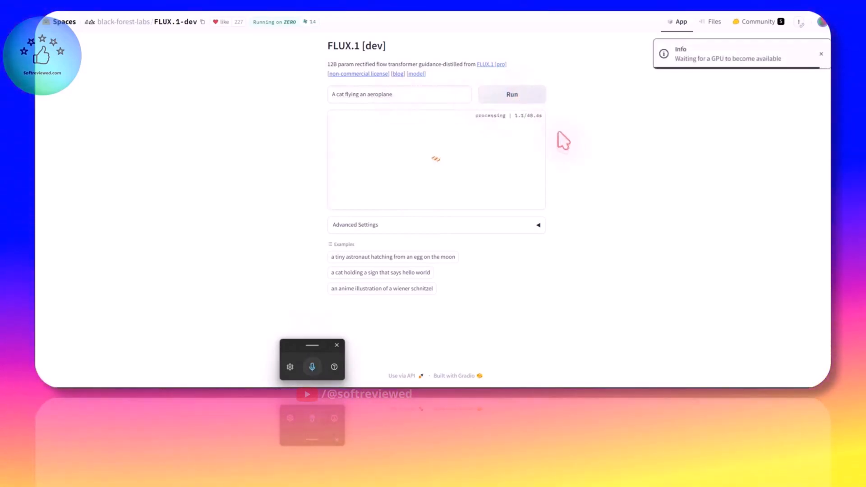
mouse_move(656, 122)
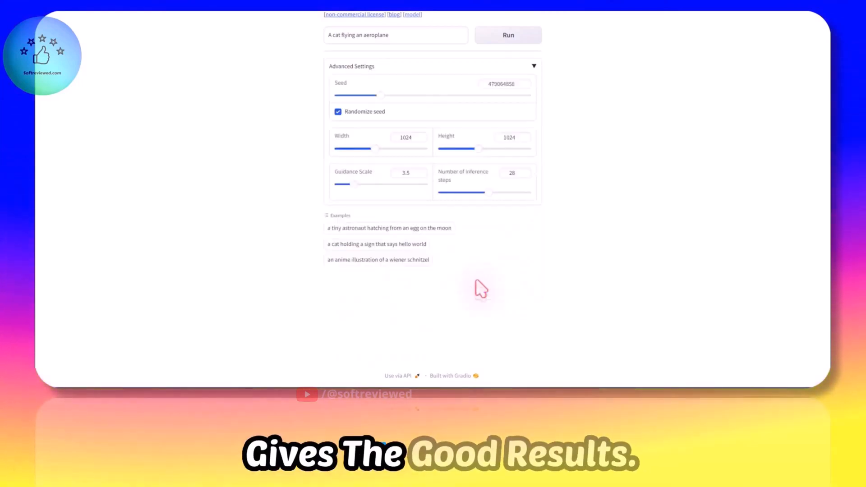
- View the generated orange cat on a red propeller plane in the output panel
click(507, 35)
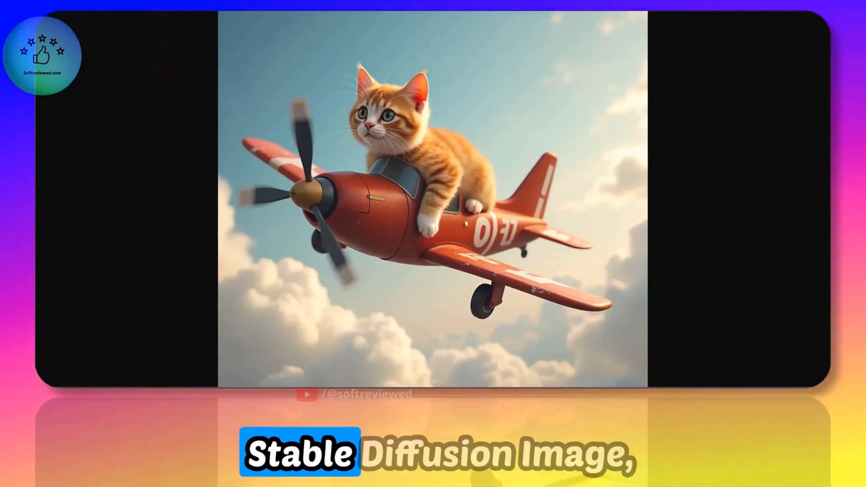
scroll(down, 3)
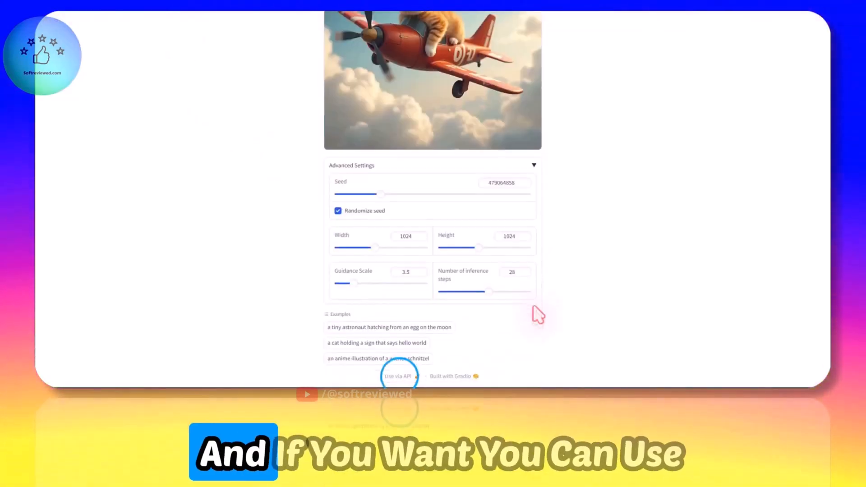
click(397, 376)
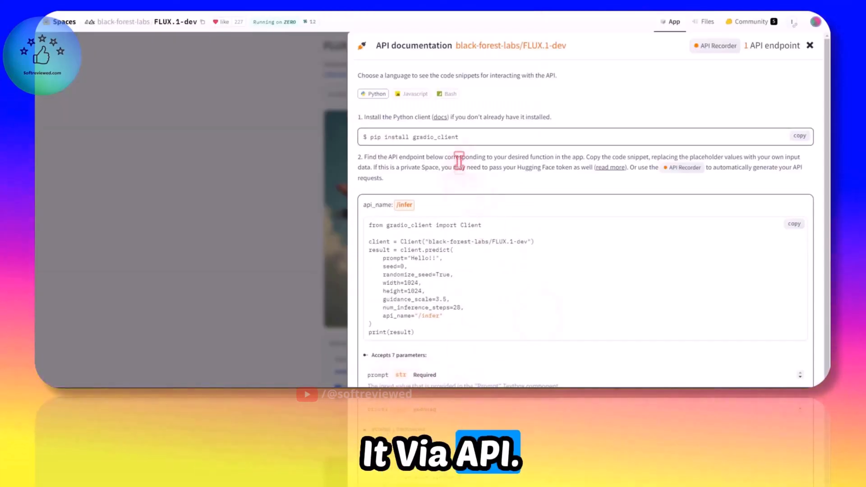
click(448, 93)
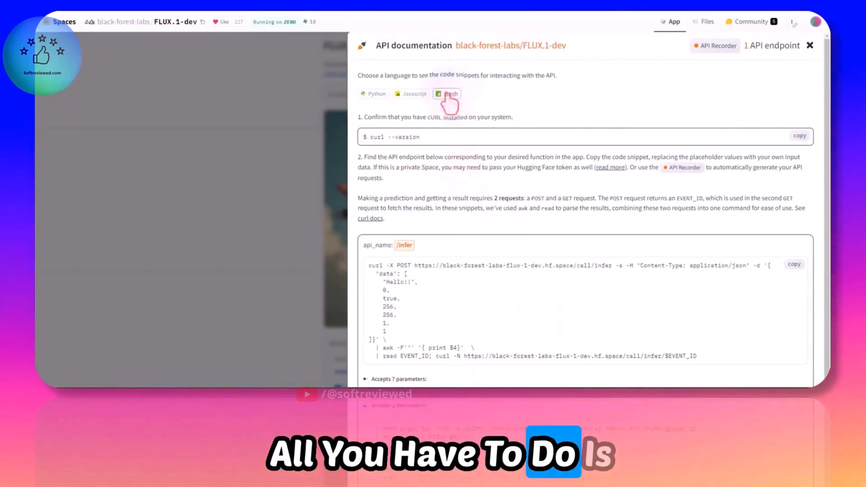
scroll(down, 3)
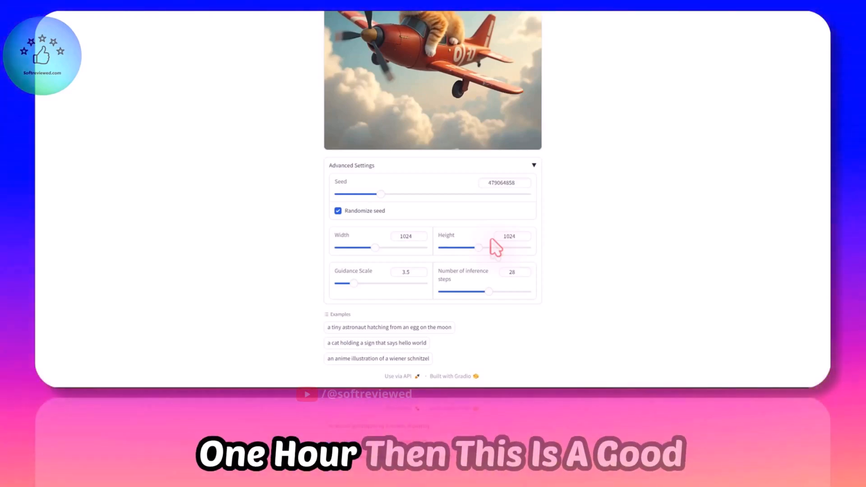
scroll(up, 3)
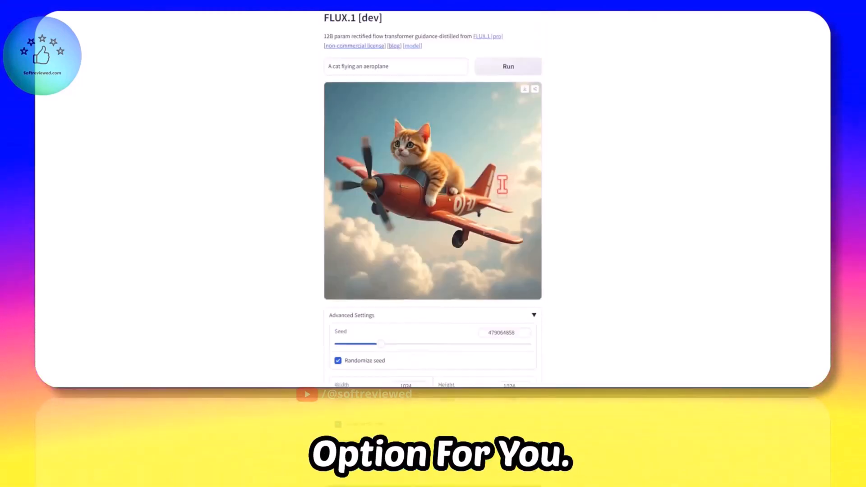
scroll(up, 3)
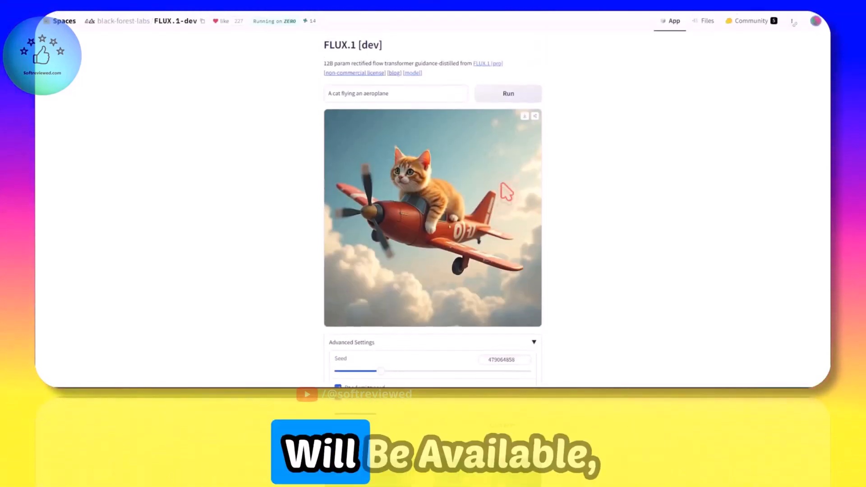
scroll(down, 3)
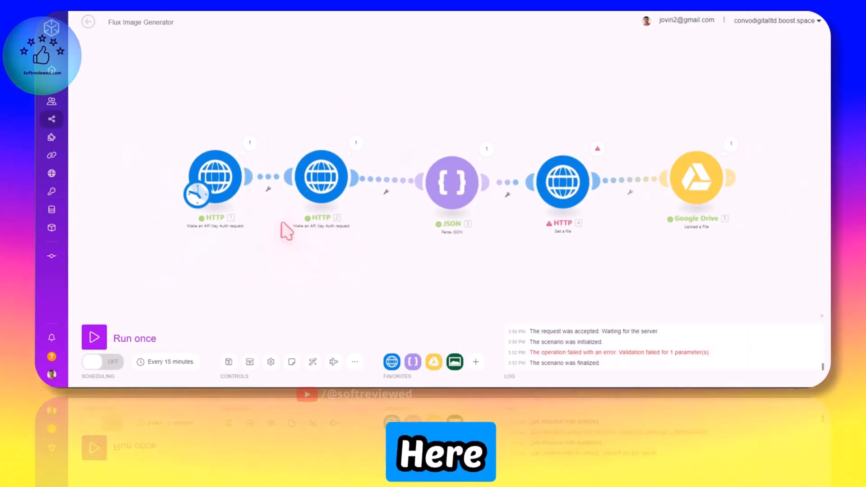
mouse_move(287, 226)
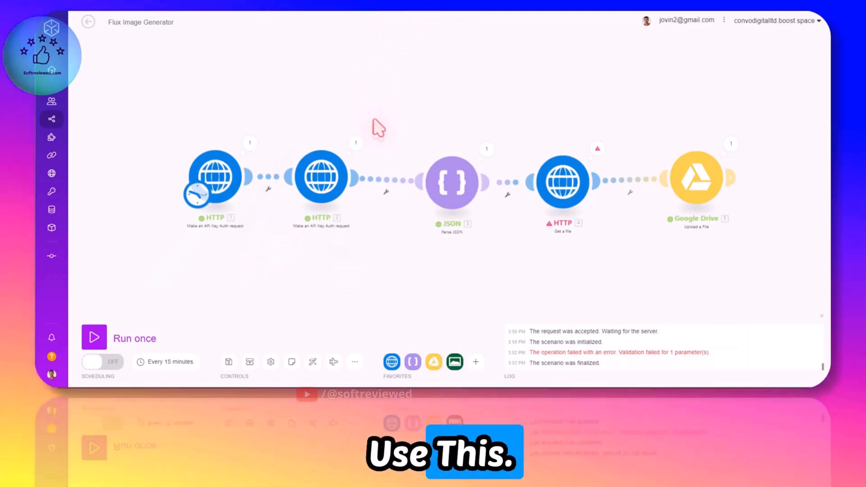
mouse_move(356, 136)
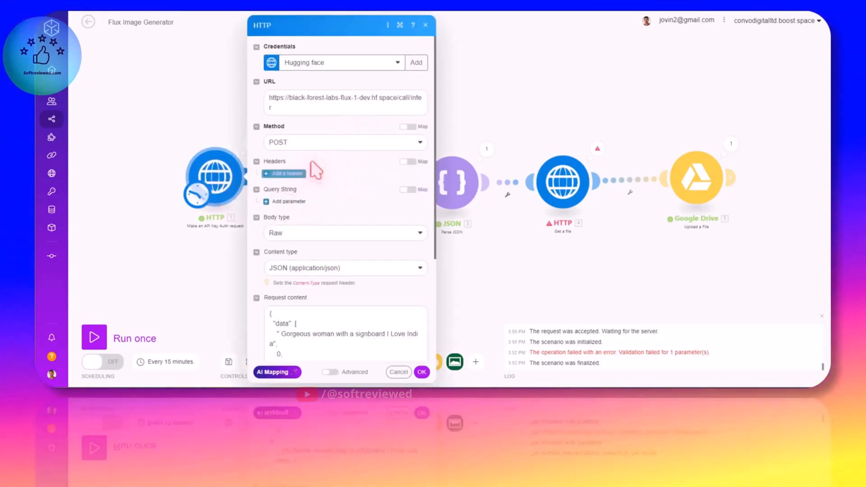
- Review the HTTP module's JSON request content and keep the Hugging face credential
scroll(down, 3)
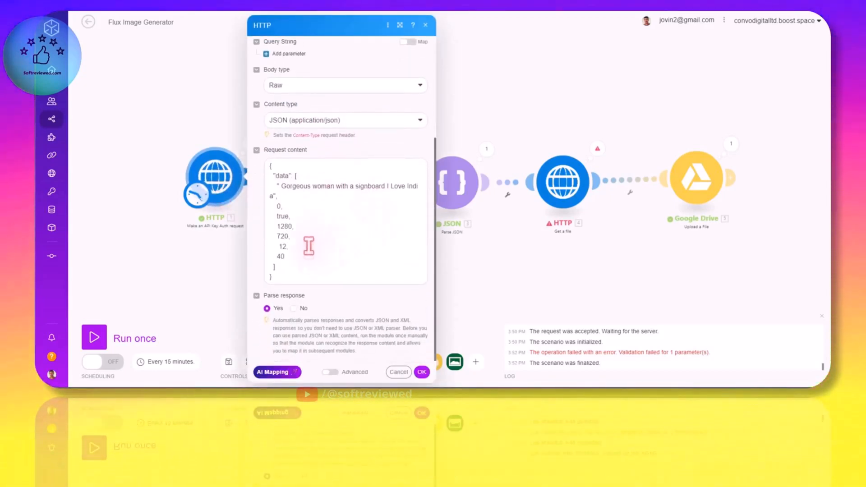
scroll(up, 3)
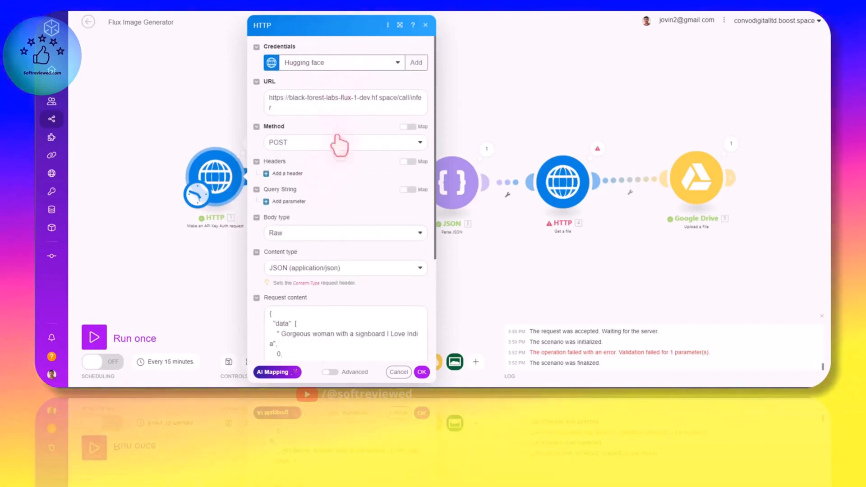
click(397, 61)
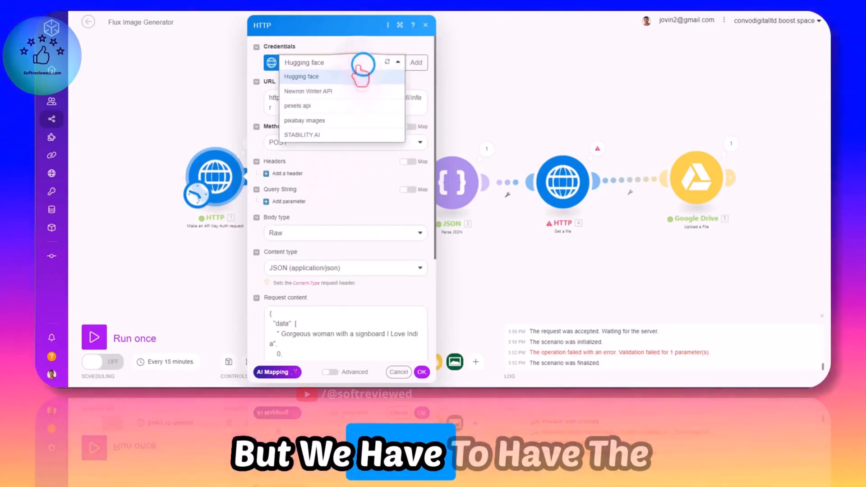
click(302, 76)
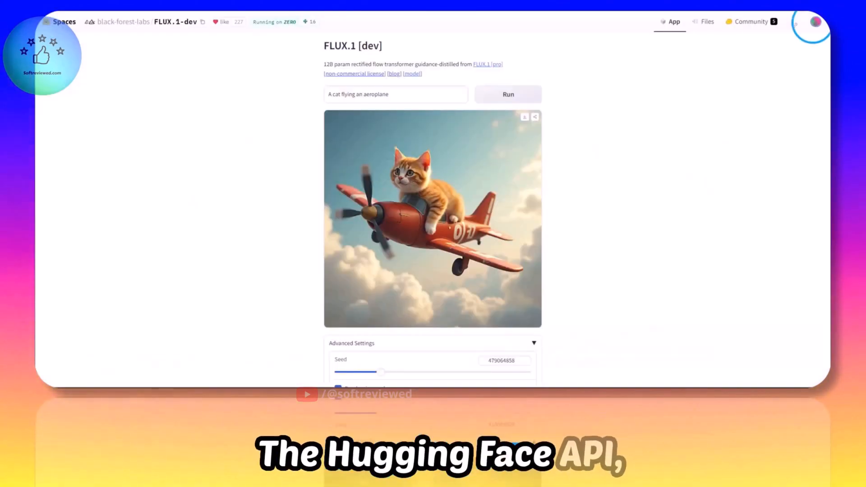
- Go to the Access Tokens page in the Hugging Face account settings
click(815, 22)
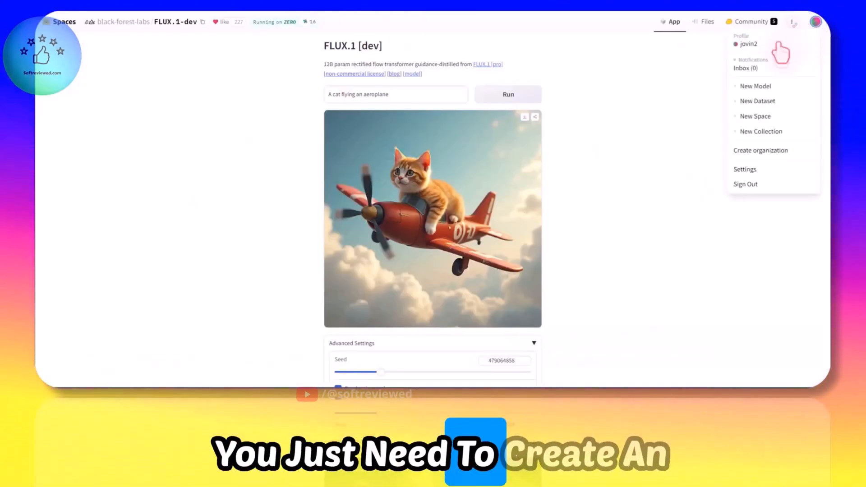
mouse_move(755, 89)
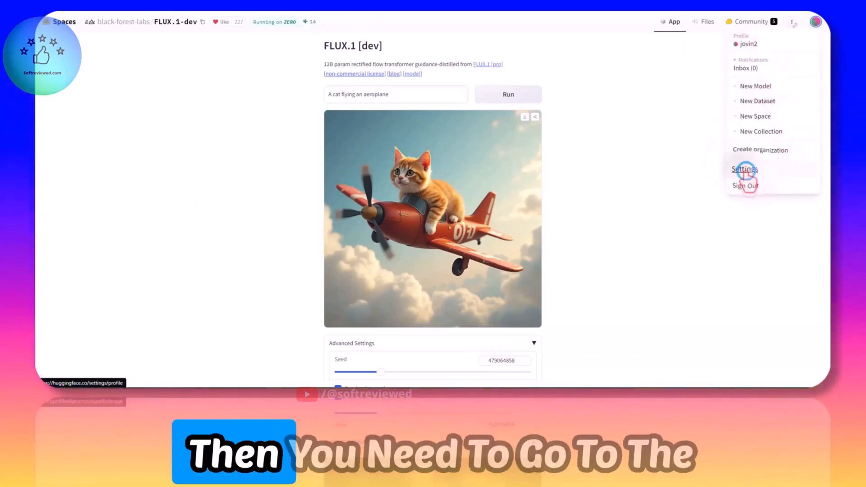
click(745, 169)
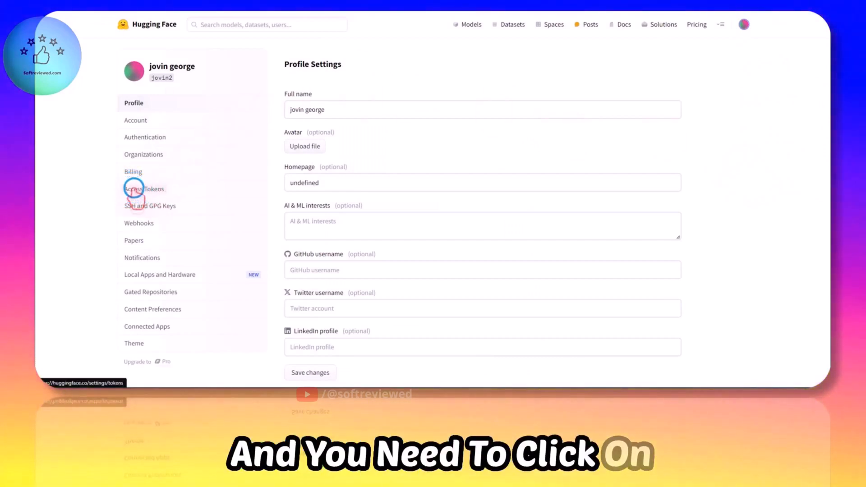
click(145, 189)
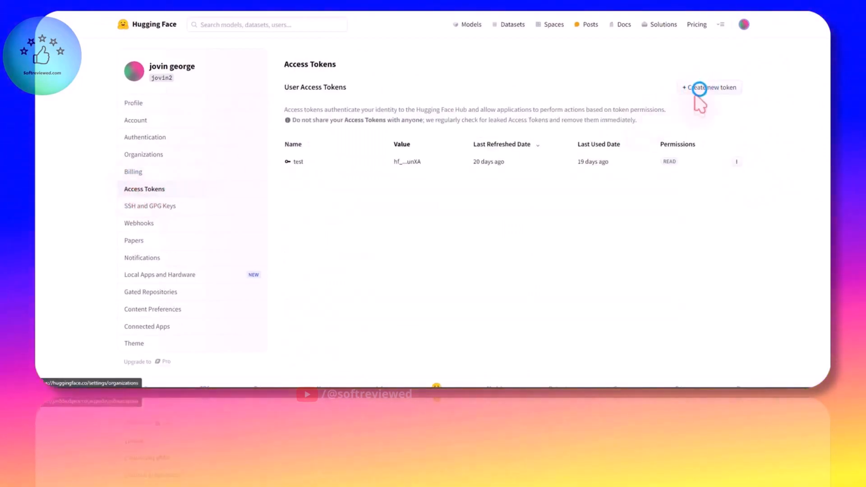
- Create a read-only token named 'test', copy its value and close the confirmation
click(710, 87)
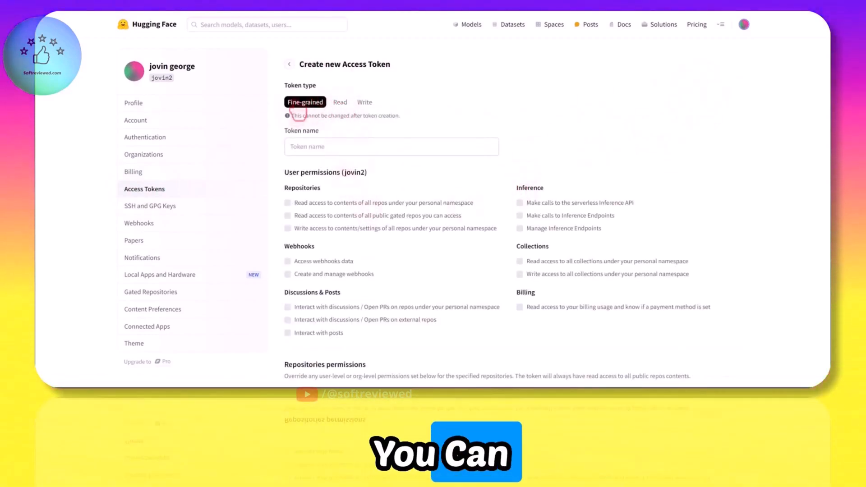
click(340, 102)
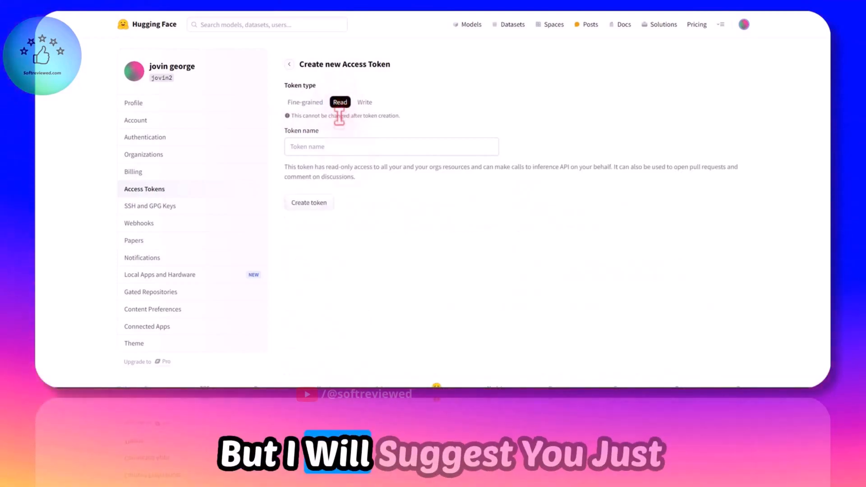
click(390, 146)
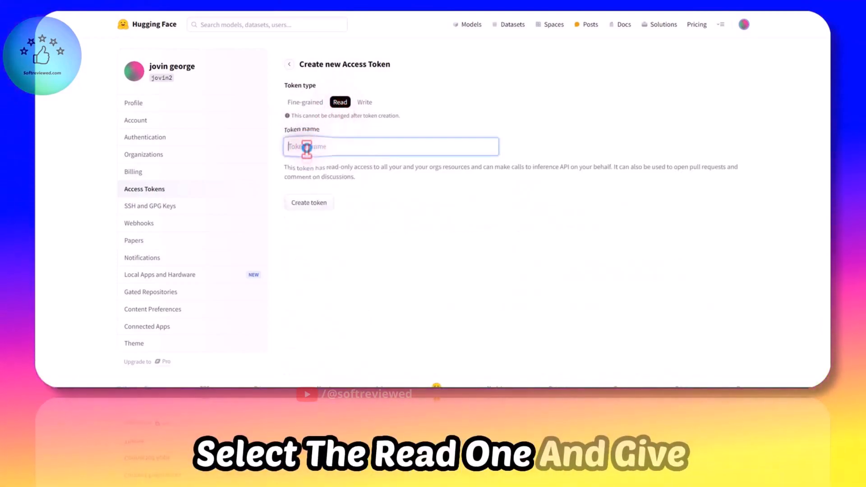
text(test)
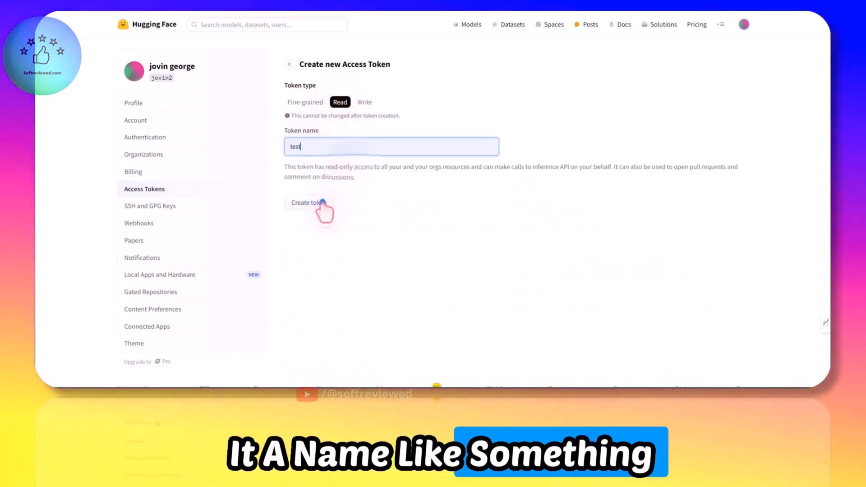
click(308, 203)
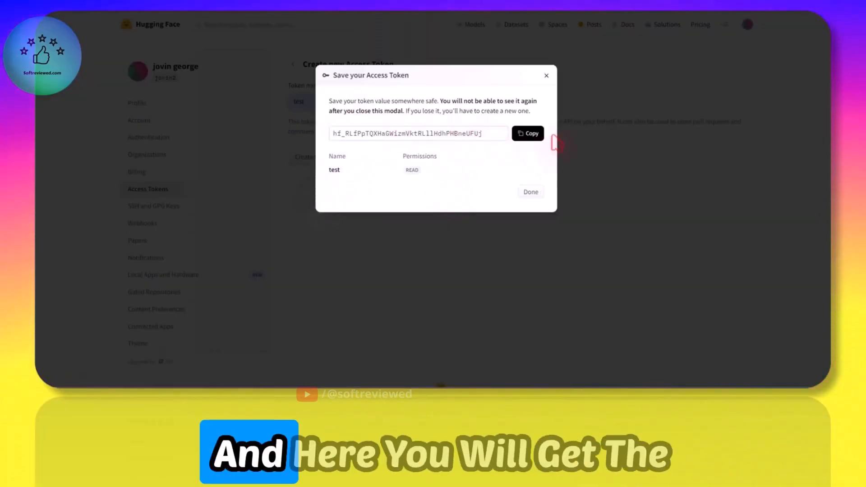
click(527, 133)
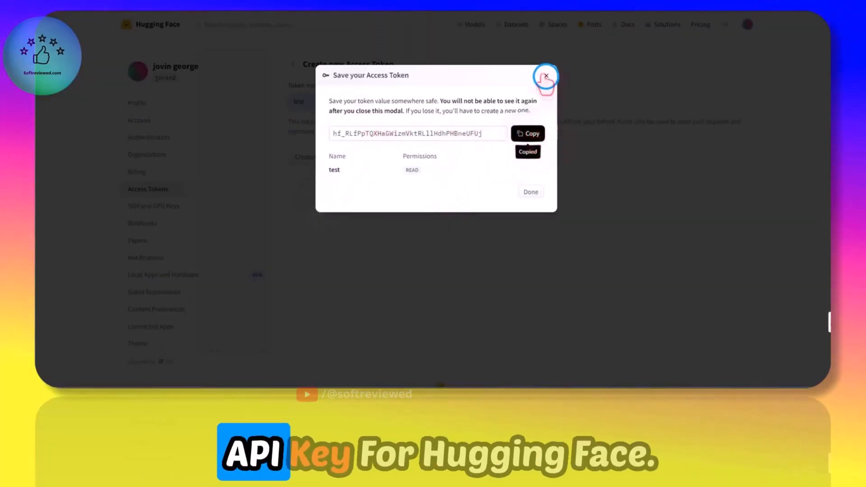
click(546, 76)
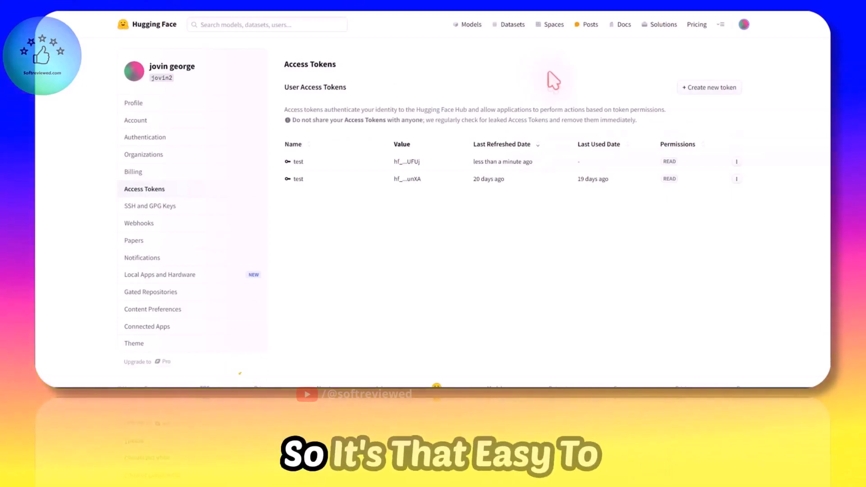
mouse_move(701, 168)
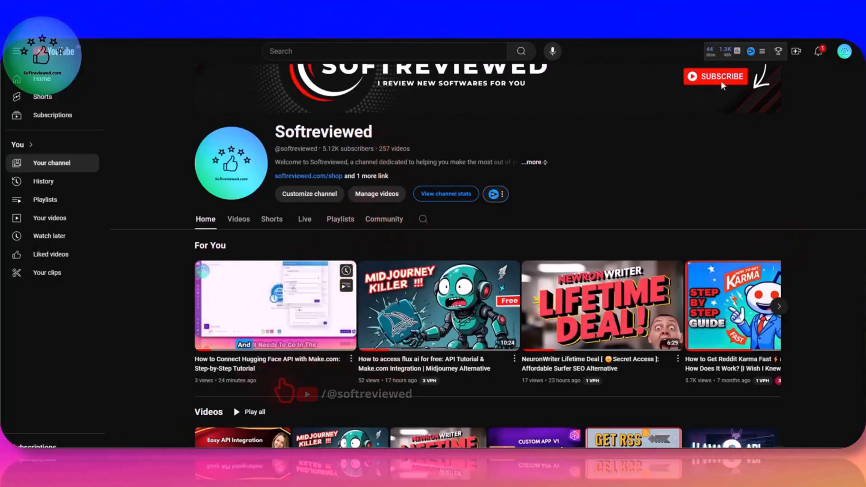
- Scroll through the Softreviewed YouTube channel home page
scroll(down, 3)
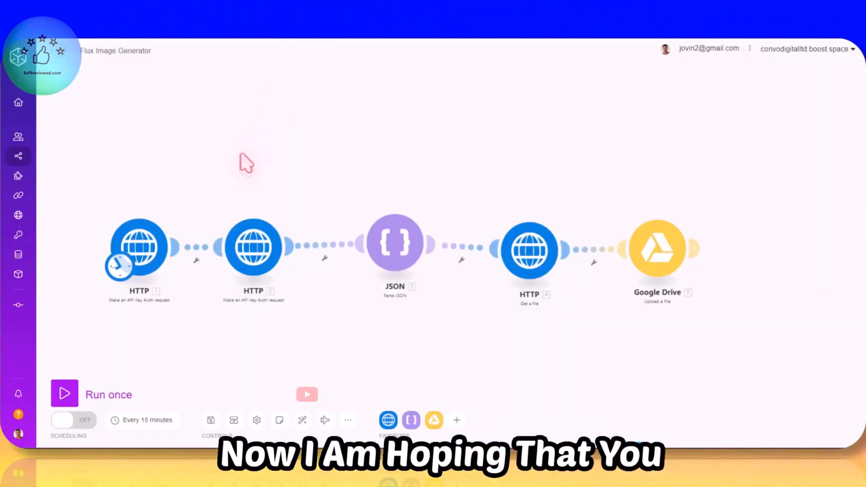
mouse_move(519, 130)
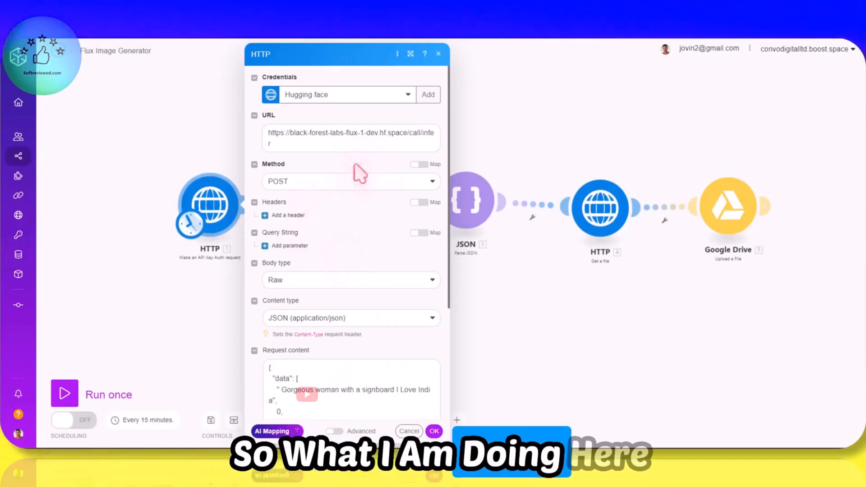
mouse_move(378, 108)
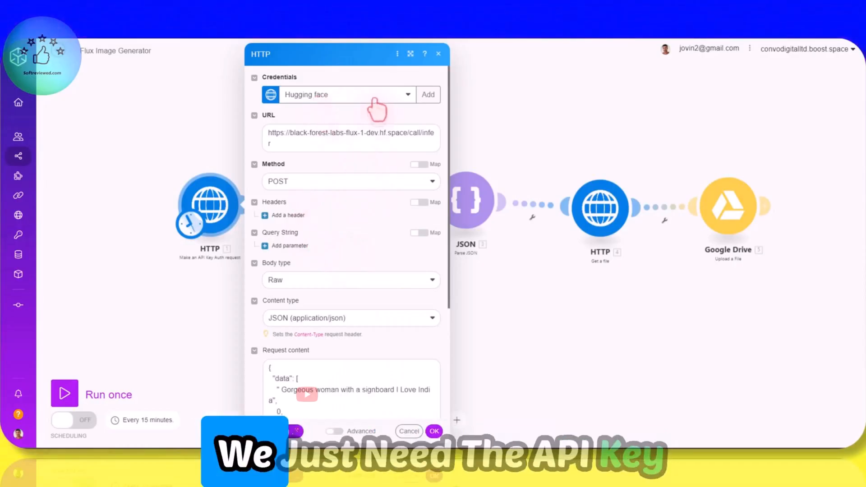
mouse_move(340, 105)
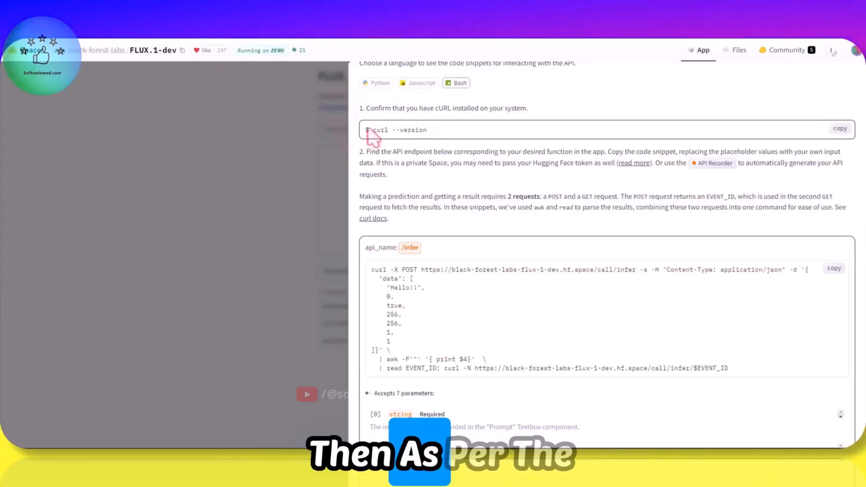
- Scroll the API page to the /infer curl example and its seven parameters
scroll(down, 3)
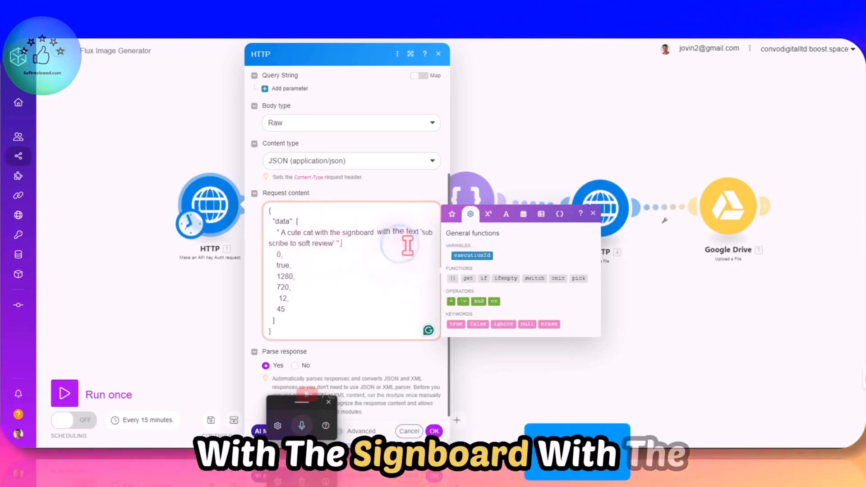
- Enter 'softreviewed' and save the second HTTP module's GET request with mapped event_id
text(softreviewed)
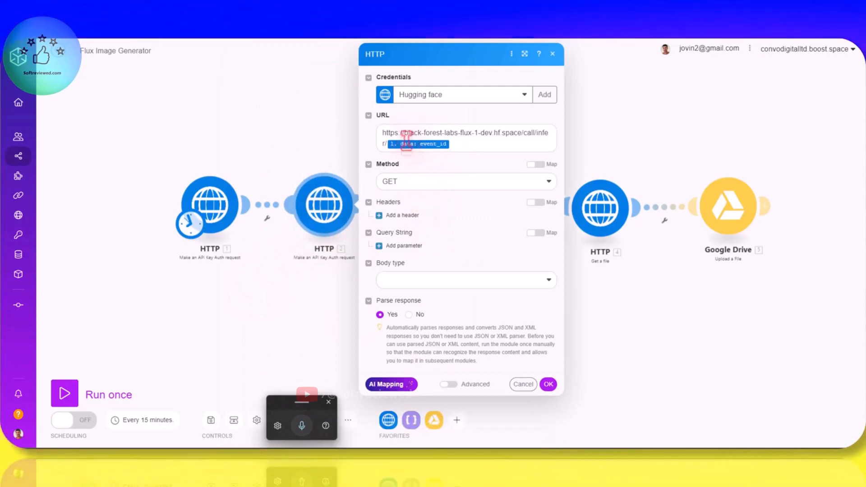
click(419, 144)
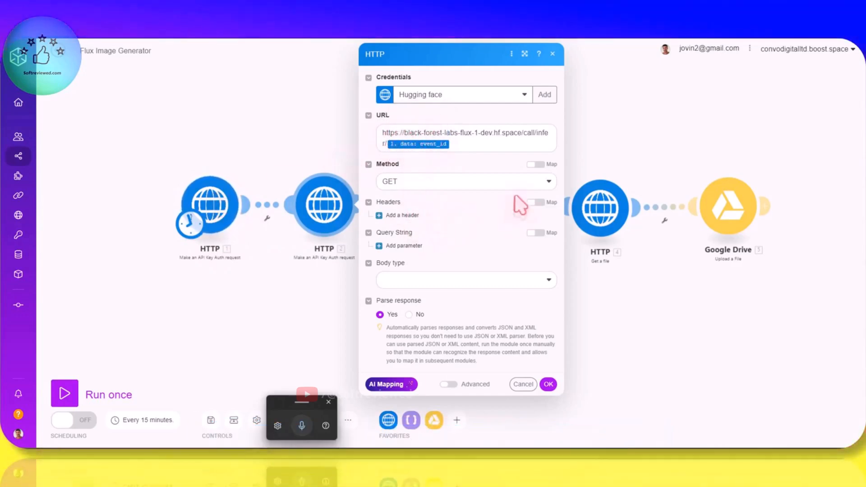
mouse_move(475, 145)
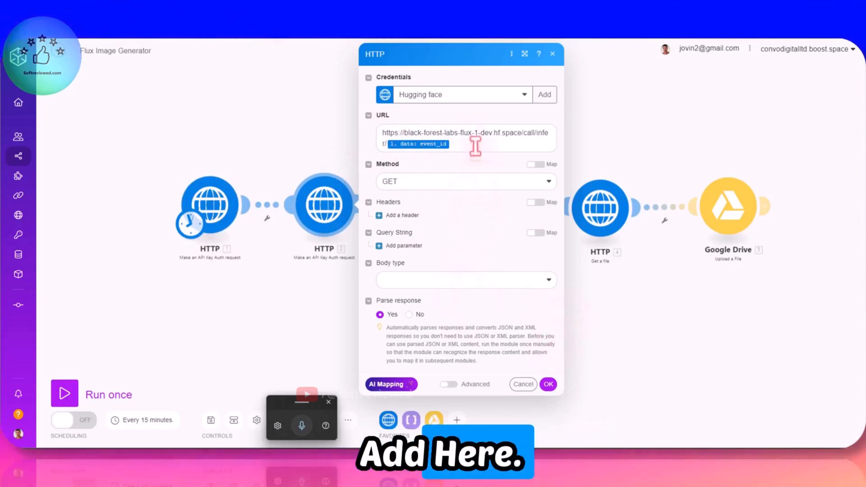
mouse_move(451, 104)
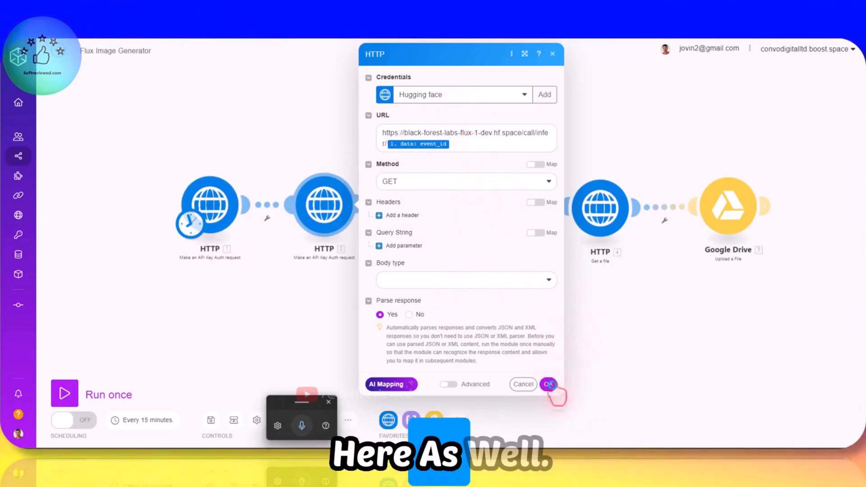
click(548, 384)
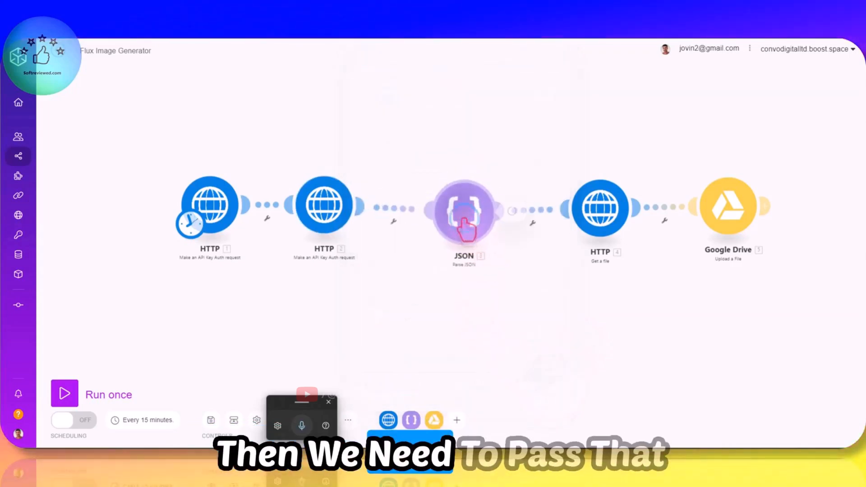
- Set the Parse JSON module to the 'hugging face image' structure and save it
click(465, 209)
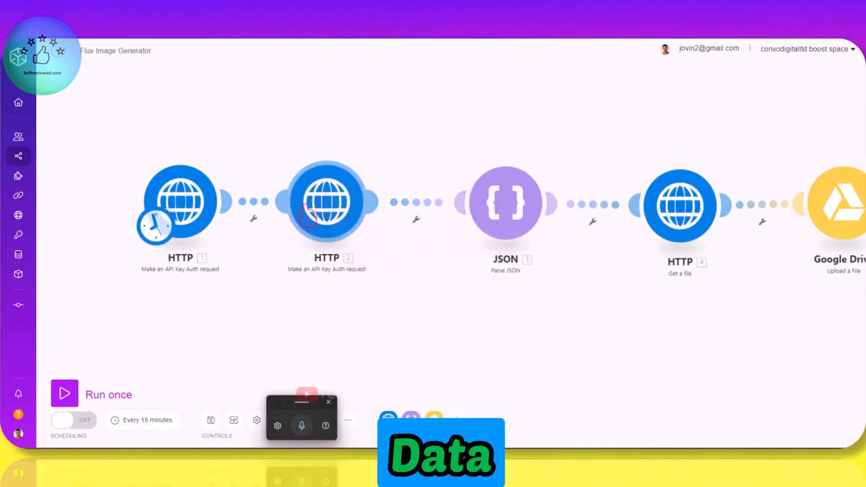
mouse_move(504, 202)
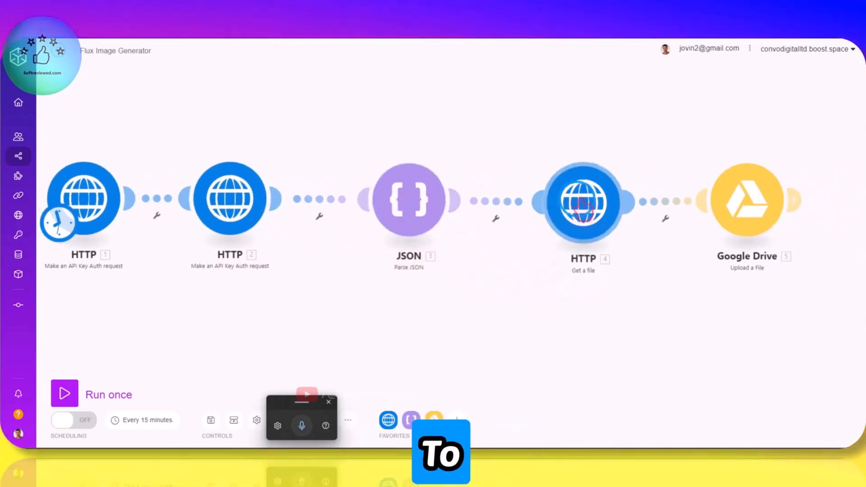
click(408, 200)
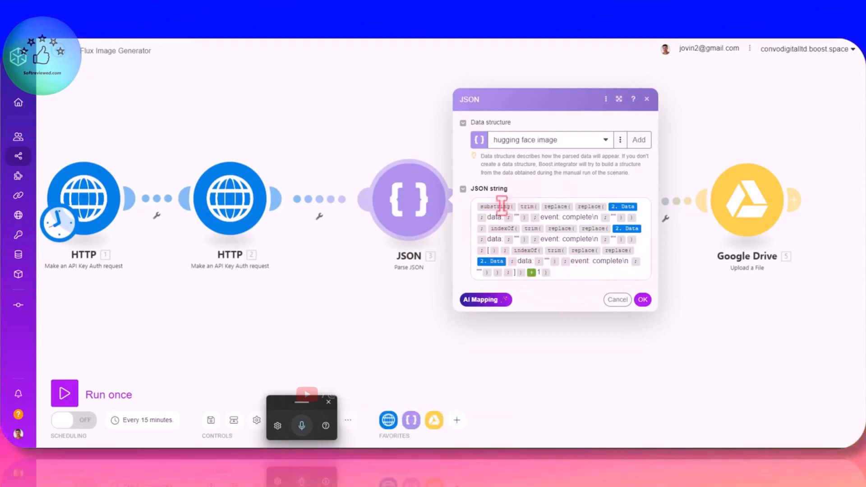
click(642, 300)
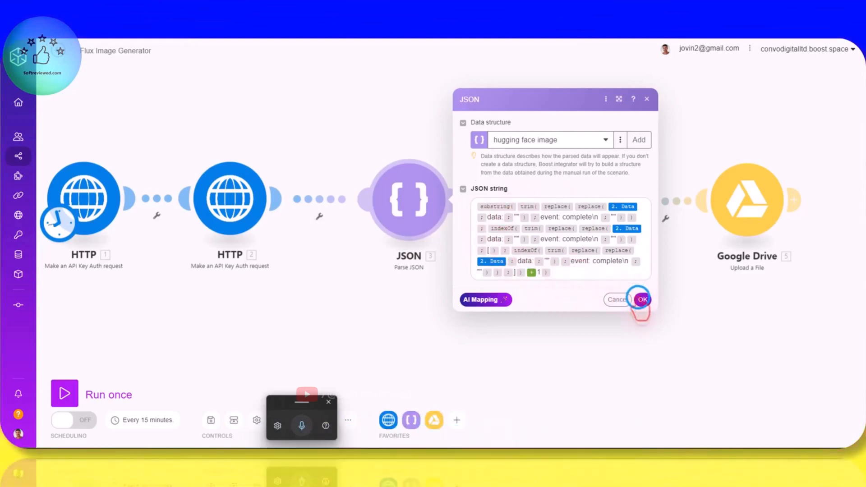
click(641, 298)
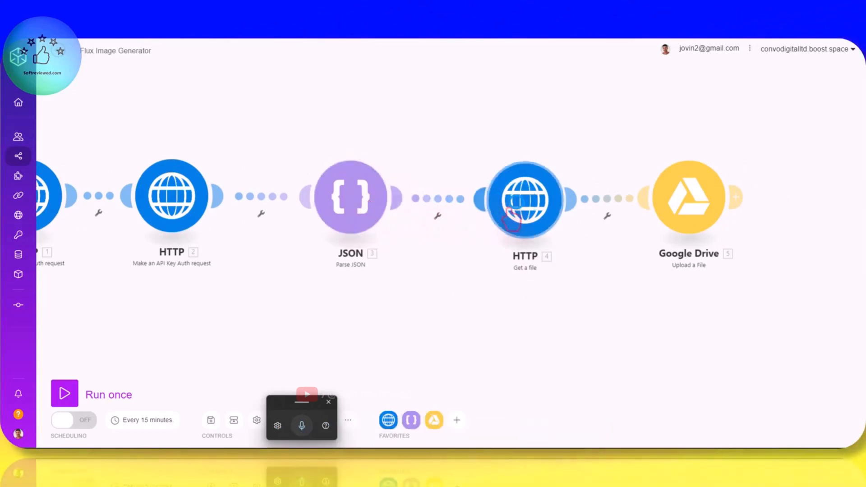
click(524, 199)
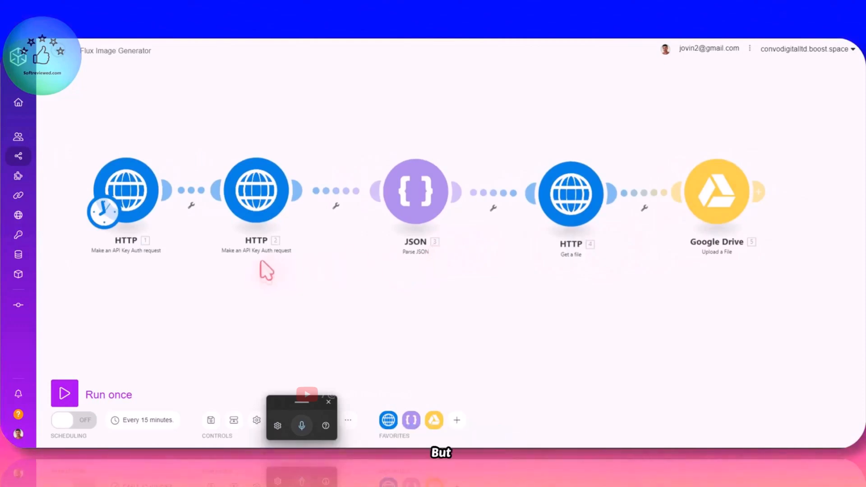
mouse_move(227, 283)
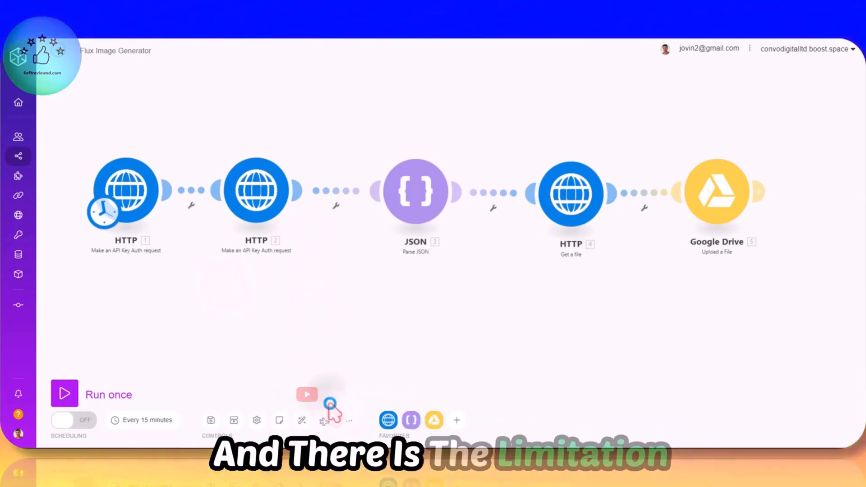
mouse_move(332, 411)
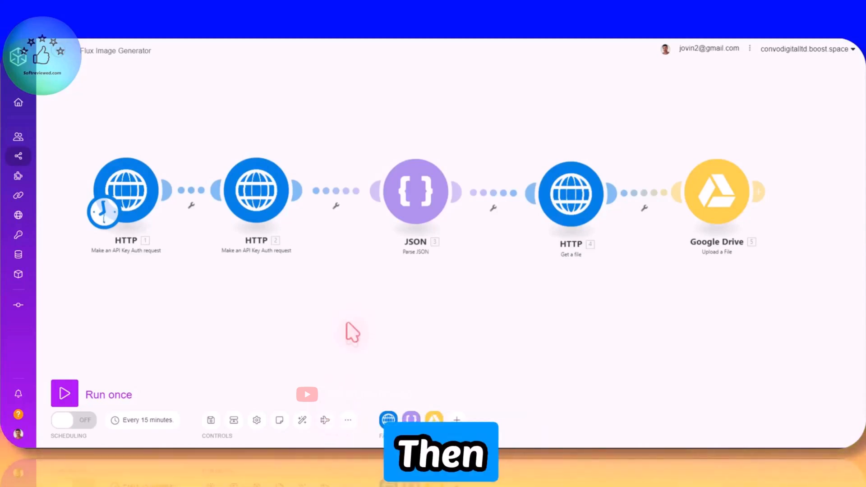
mouse_move(370, 108)
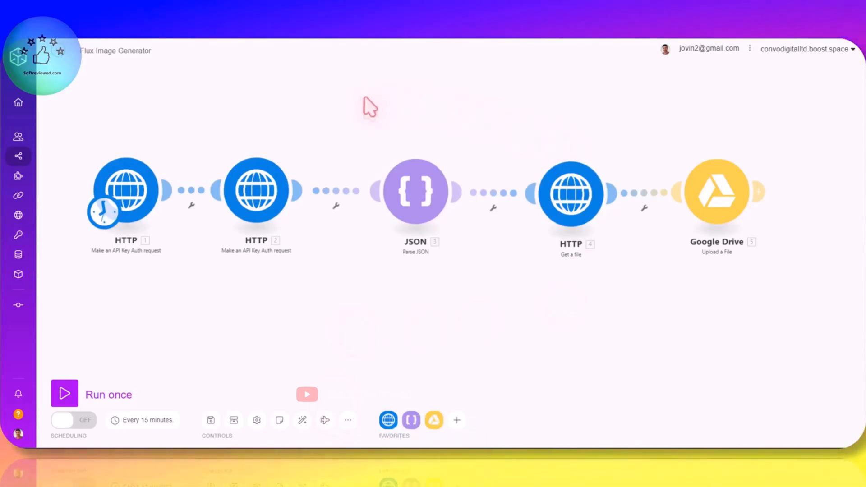
mouse_move(418, 157)
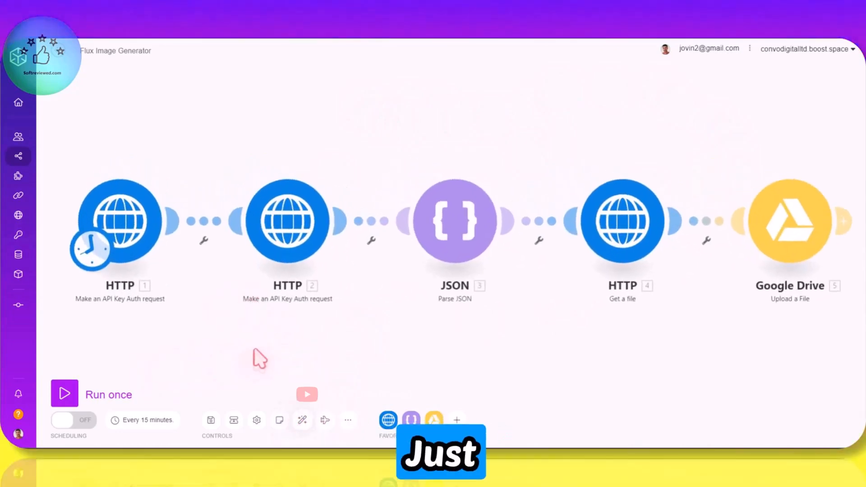
- Run the scenario once, check HTTP 1's returned event_id, and inspect the Get a file error
click(65, 393)
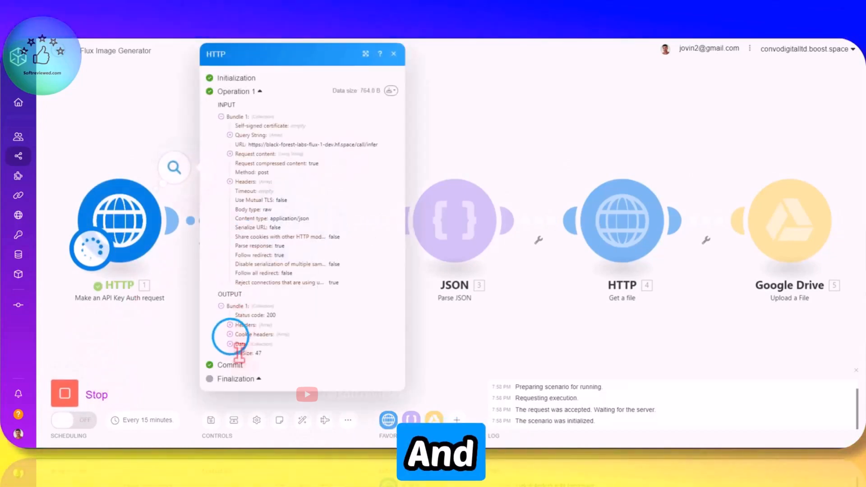
click(231, 344)
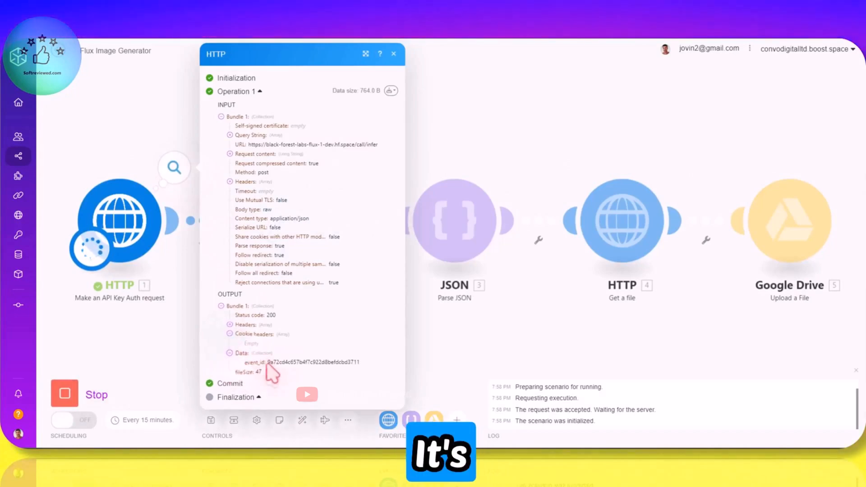
click(393, 54)
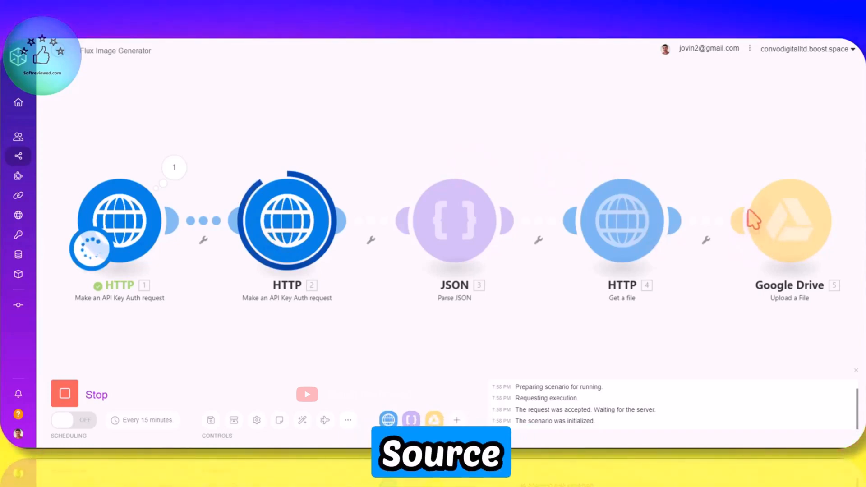
mouse_move(319, 367)
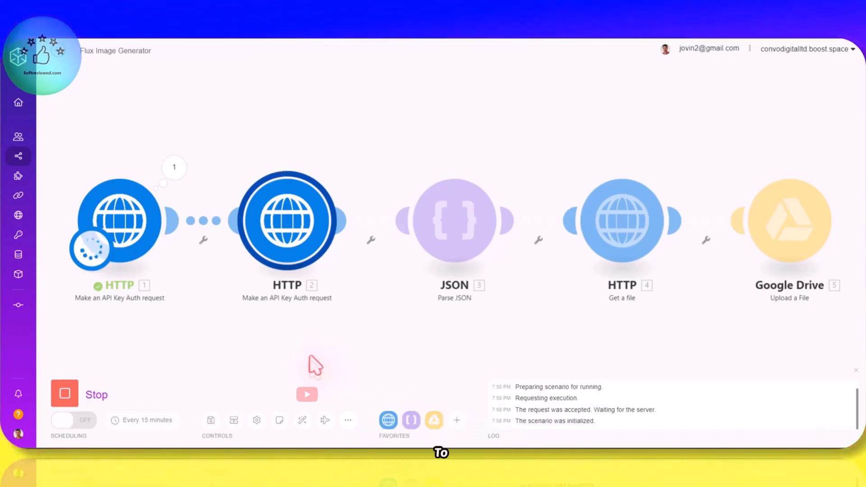
mouse_move(320, 348)
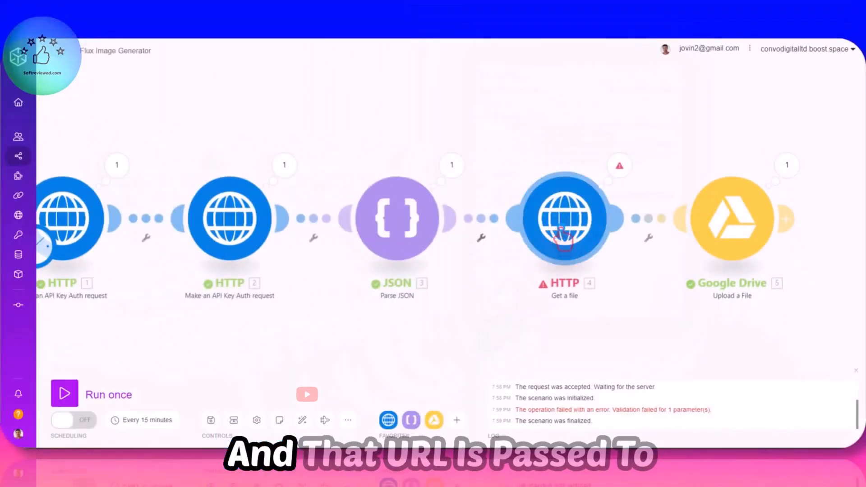
click(563, 217)
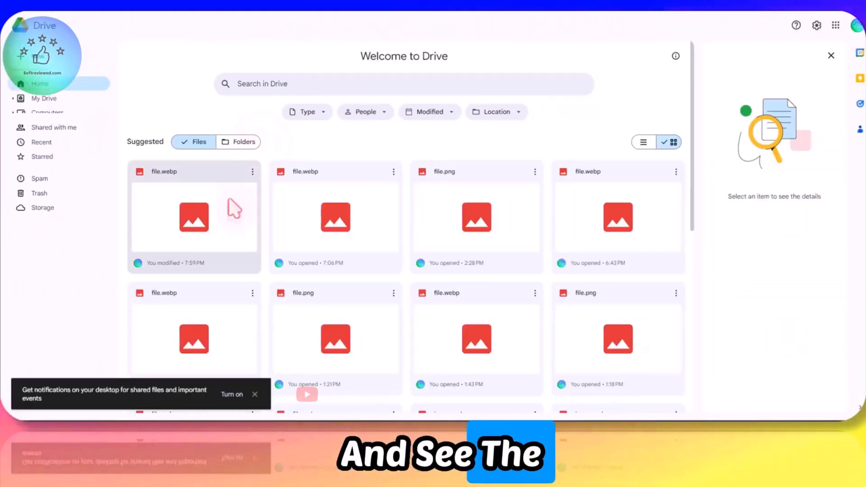
- Preview the uploaded file.webp kitten image with the 'Subscribe soft reviewed' sign in Drive
right_click(194, 216)
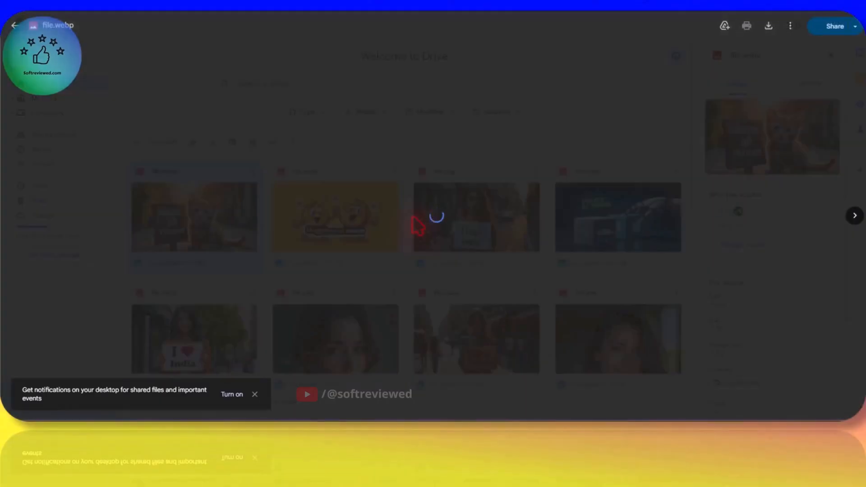
click(194, 217)
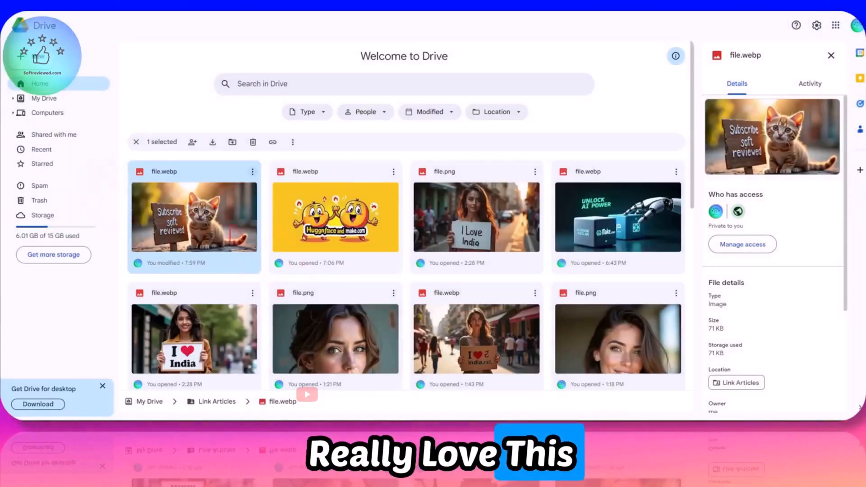
double_click(194, 217)
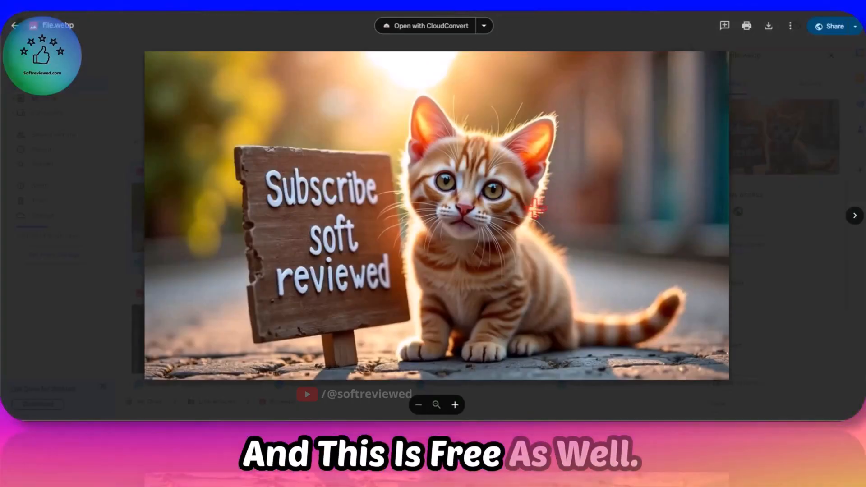
mouse_move(335, 57)
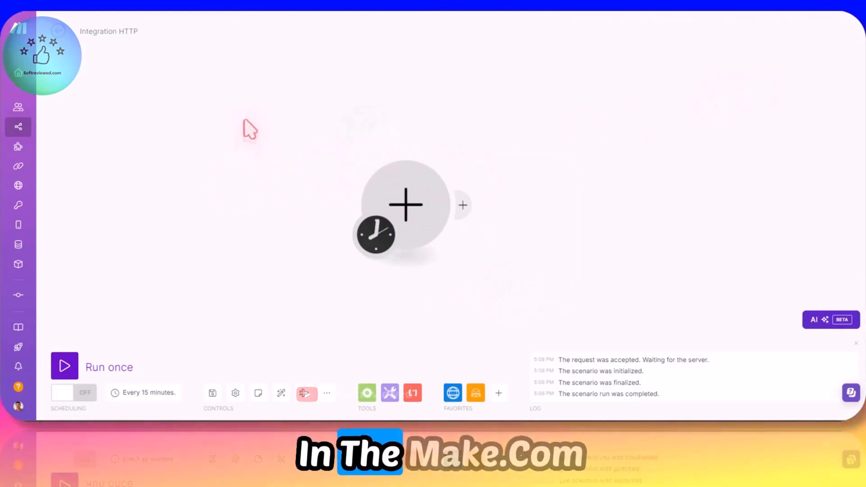
- Import blueprint (5).json to recreate the Flux Image Generator module chain
click(327, 394)
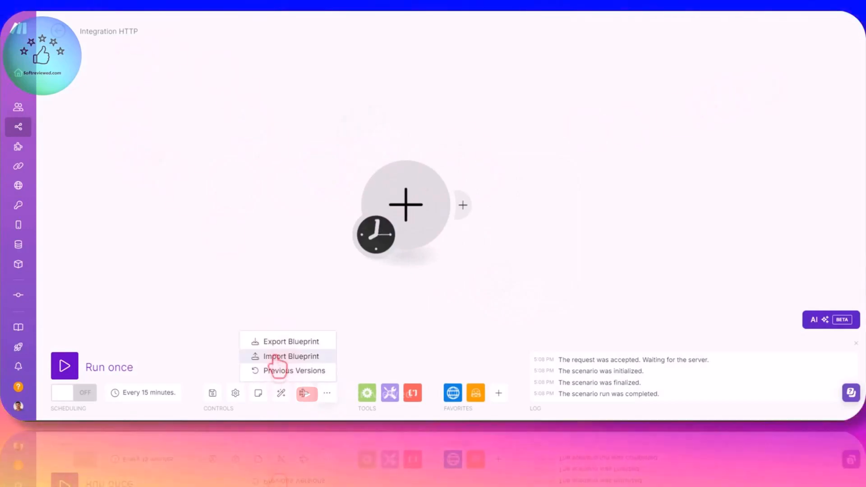
click(291, 356)
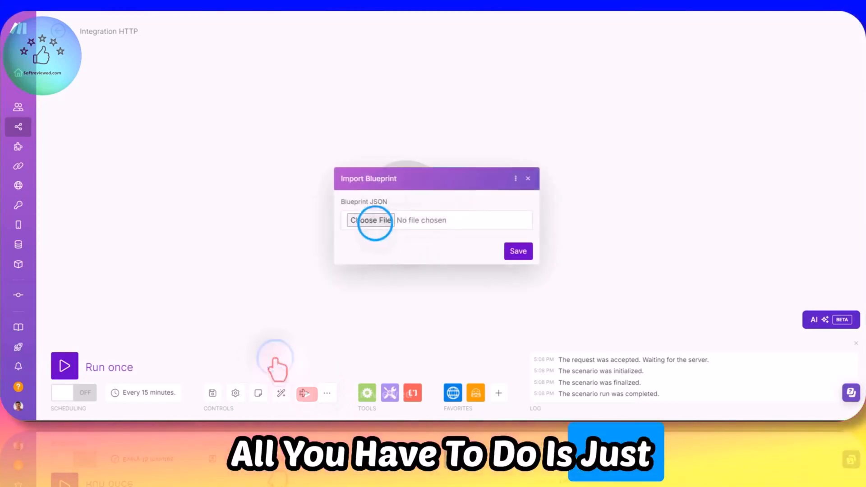
click(371, 220)
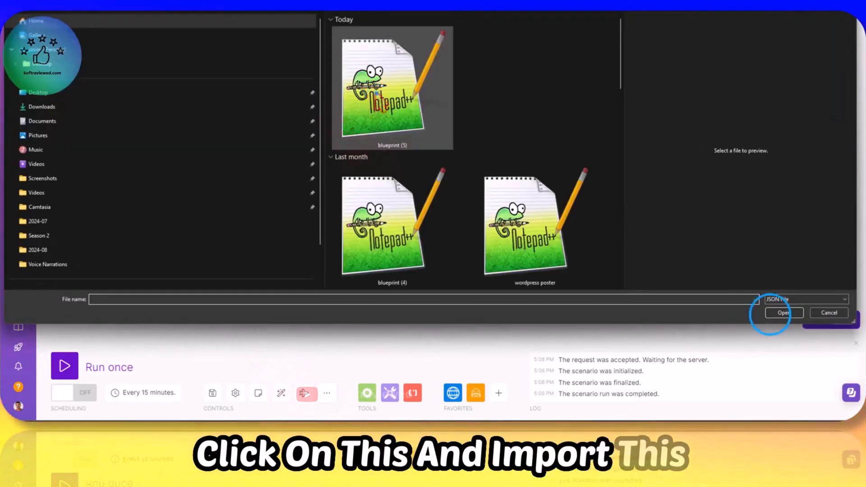
click(783, 313)
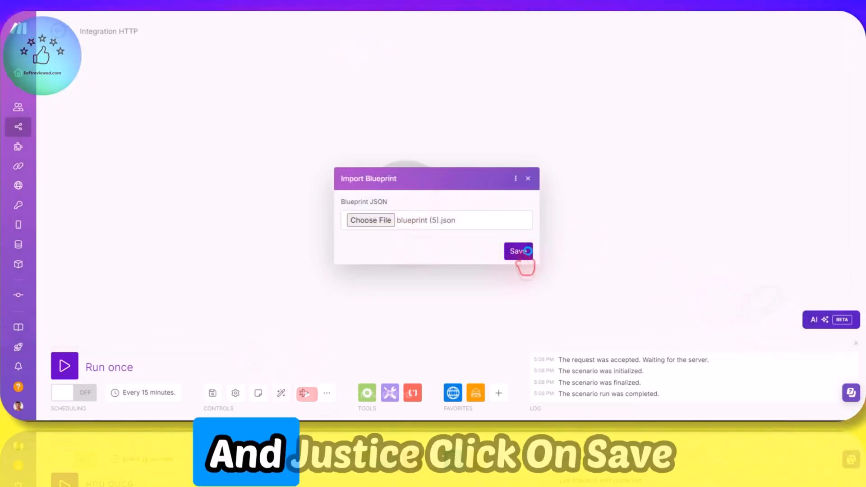
click(517, 251)
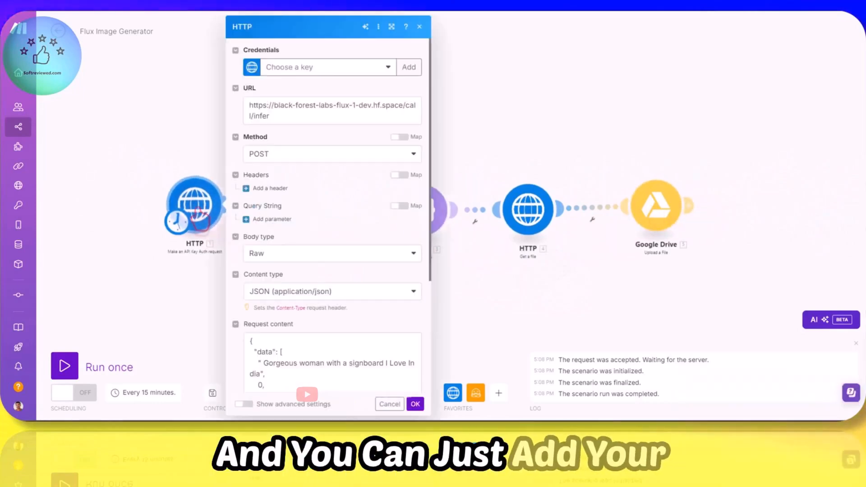
- Close HTTP 1, then review HTTP 2's GET infer URL with event_id and close it
click(329, 67)
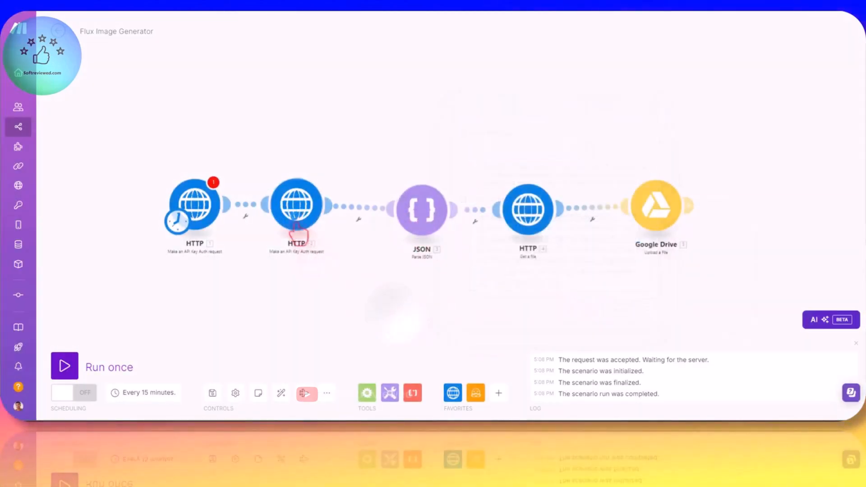
double_click(296, 209)
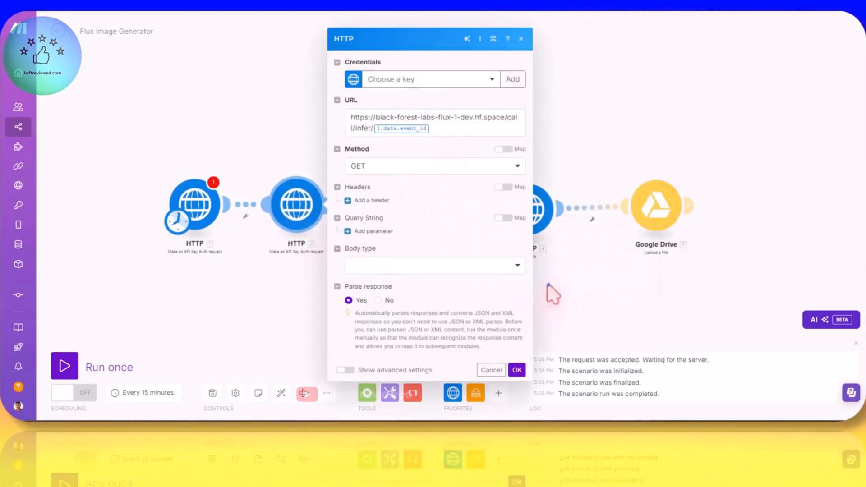
click(516, 370)
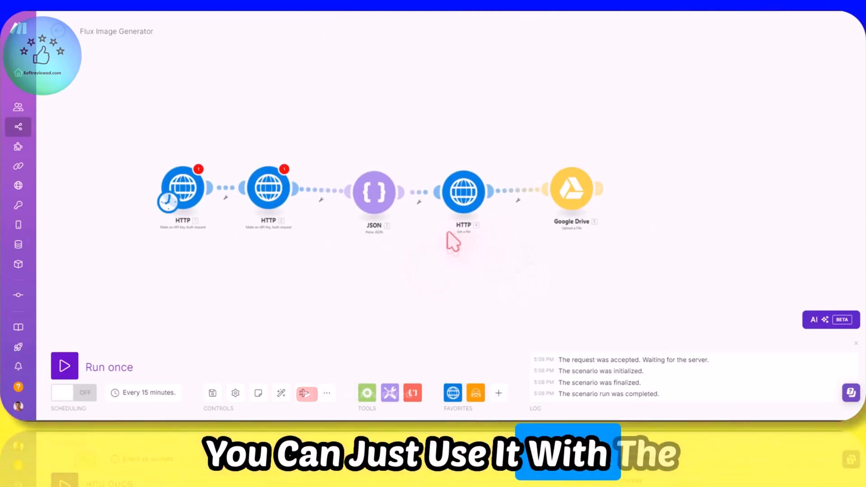
mouse_move(666, 279)
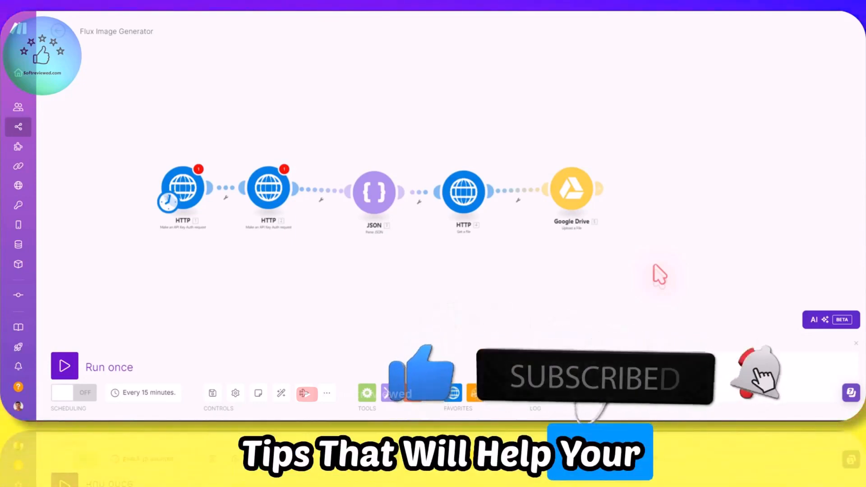
- Auto-align the five imported modules into one evenly spaced row
click(64, 366)
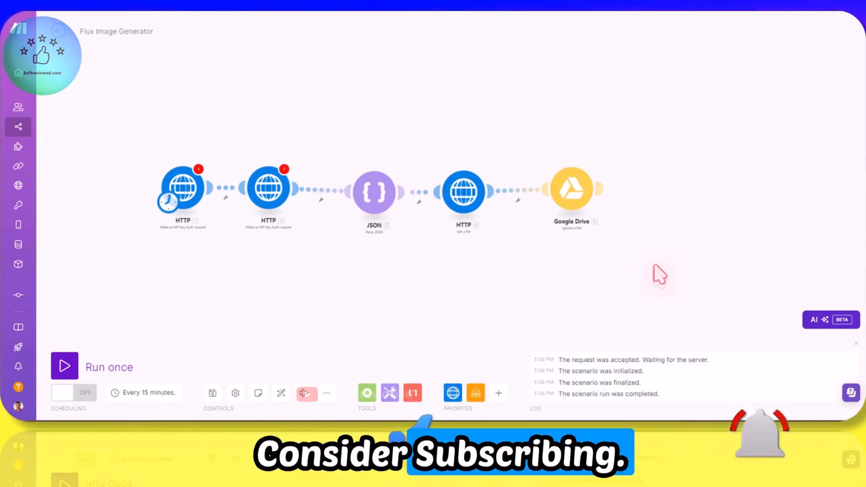
click(281, 393)
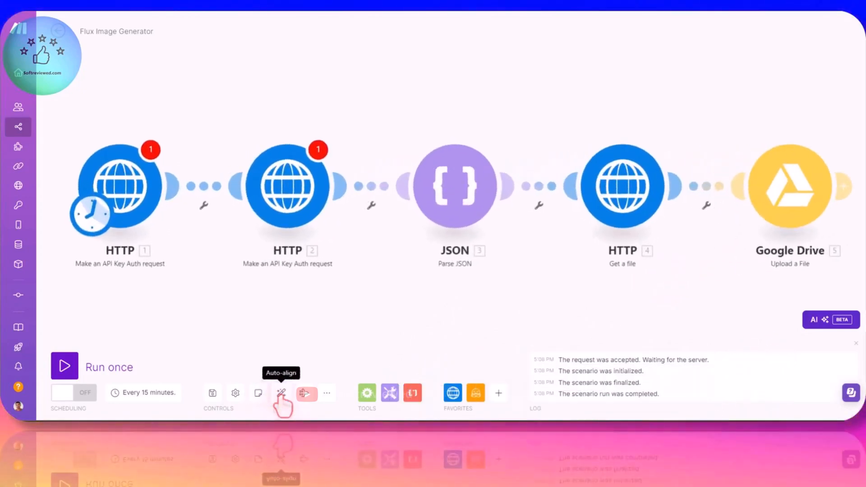